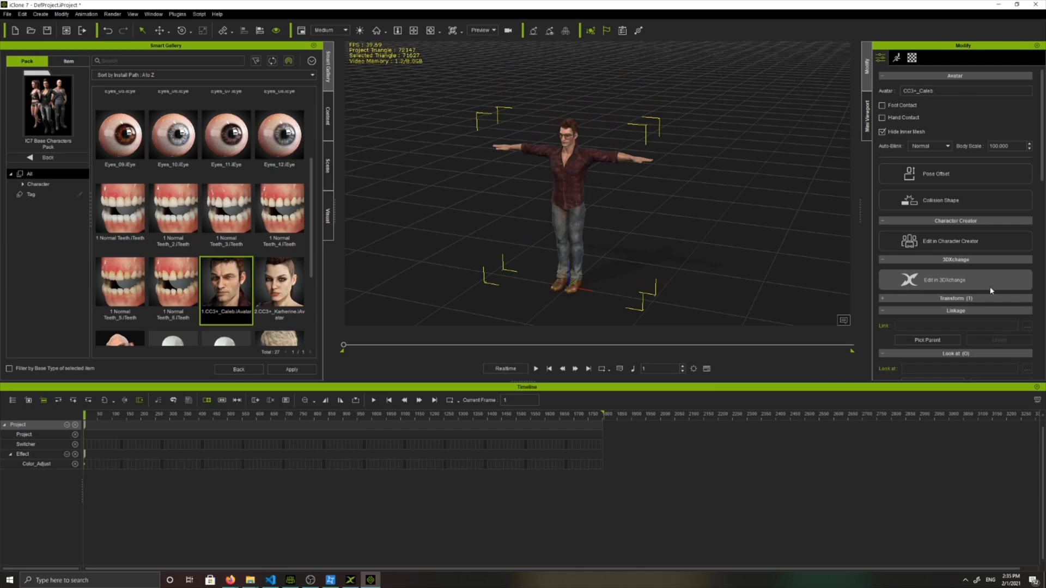
mouse_move(991, 293)
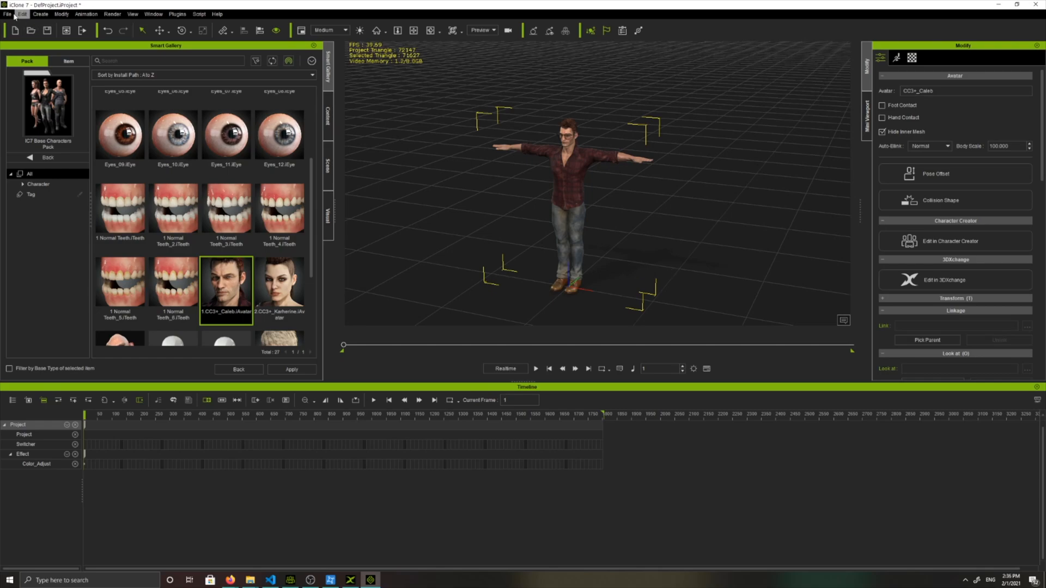
- Start an FBX export and enable Preserve Bone Names in the advanced settings
click(6, 13)
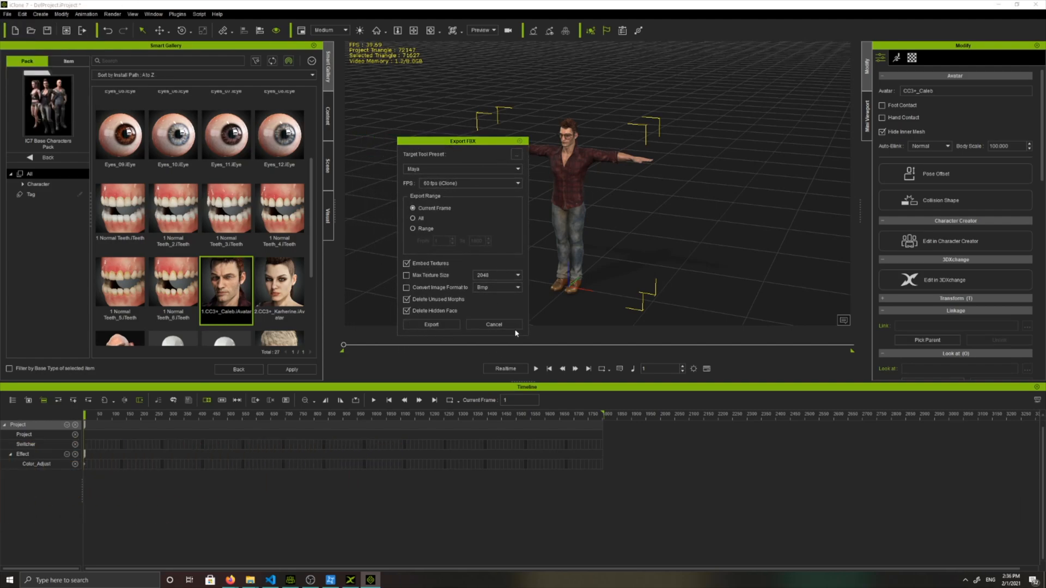
click(516, 153)
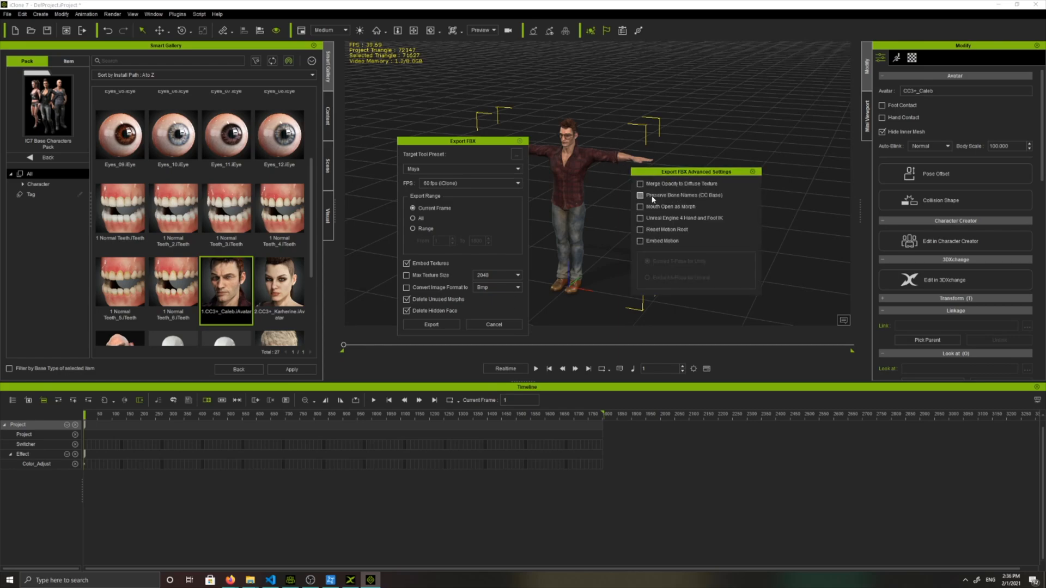
click(641, 195)
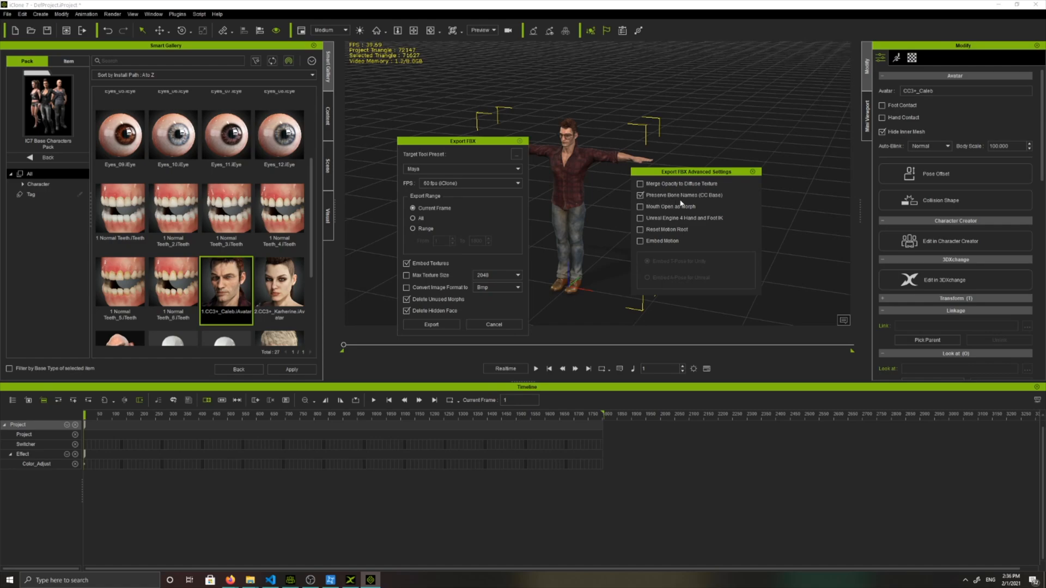
click(639, 196)
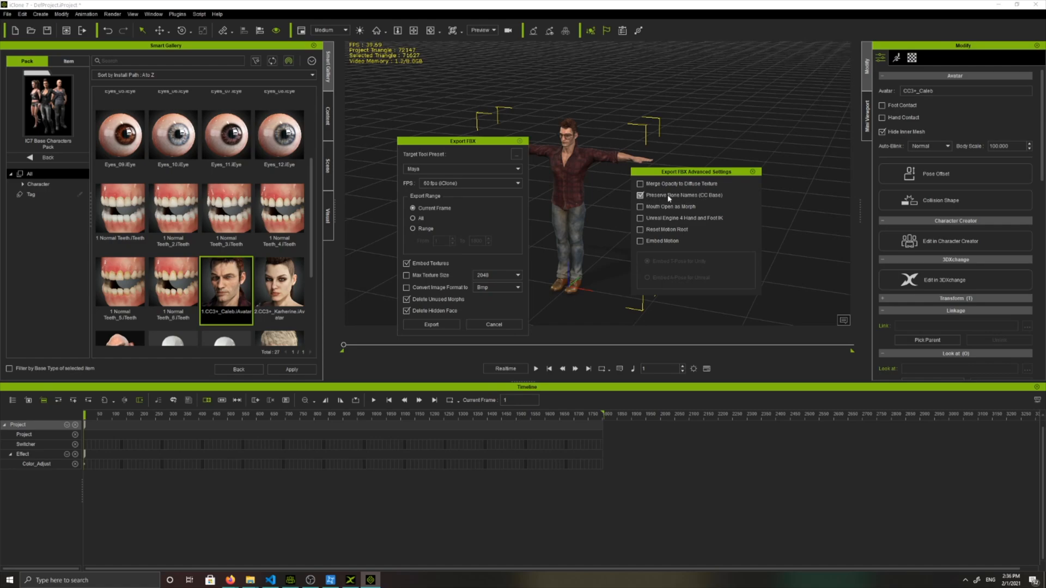
click(640, 195)
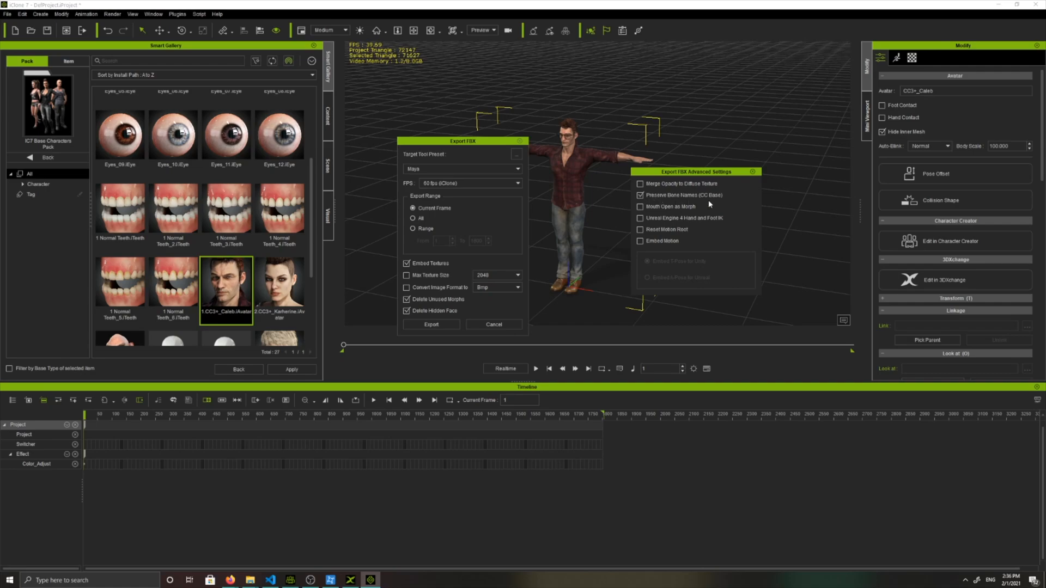
mouse_move(693, 203)
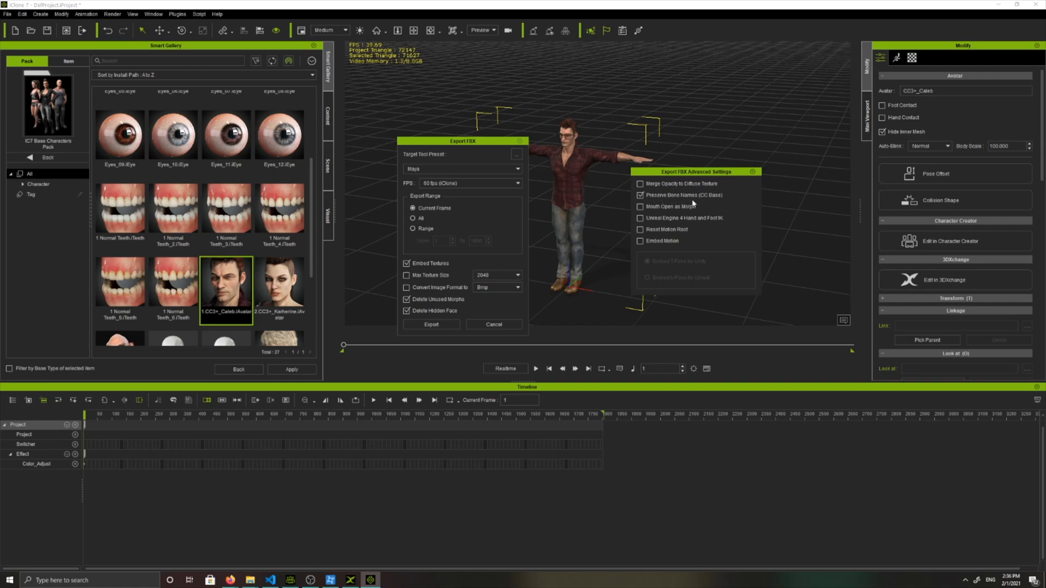
mouse_move(435, 238)
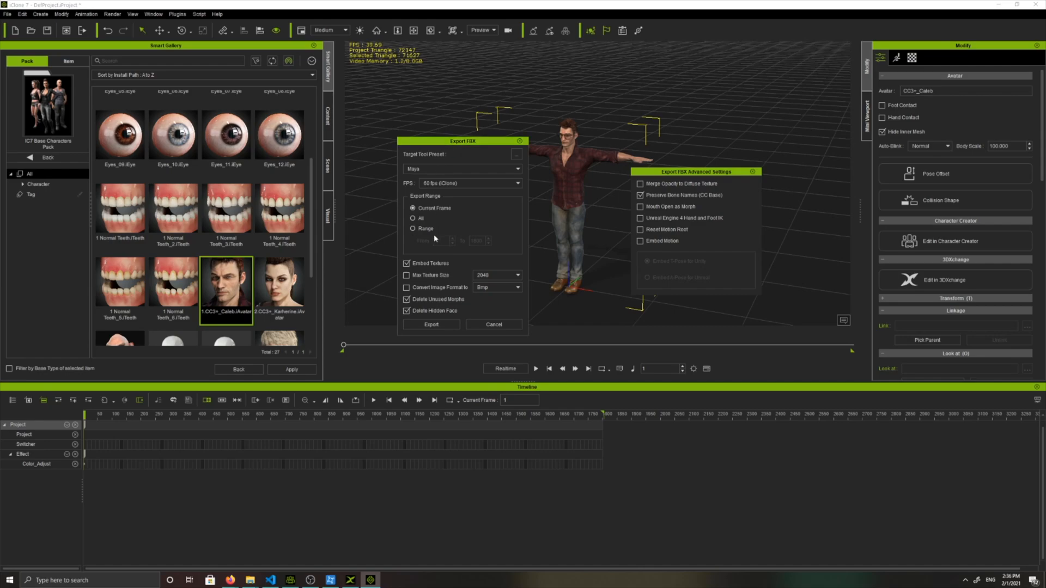
- Set the Target Tool Preset to Maya
click(461, 168)
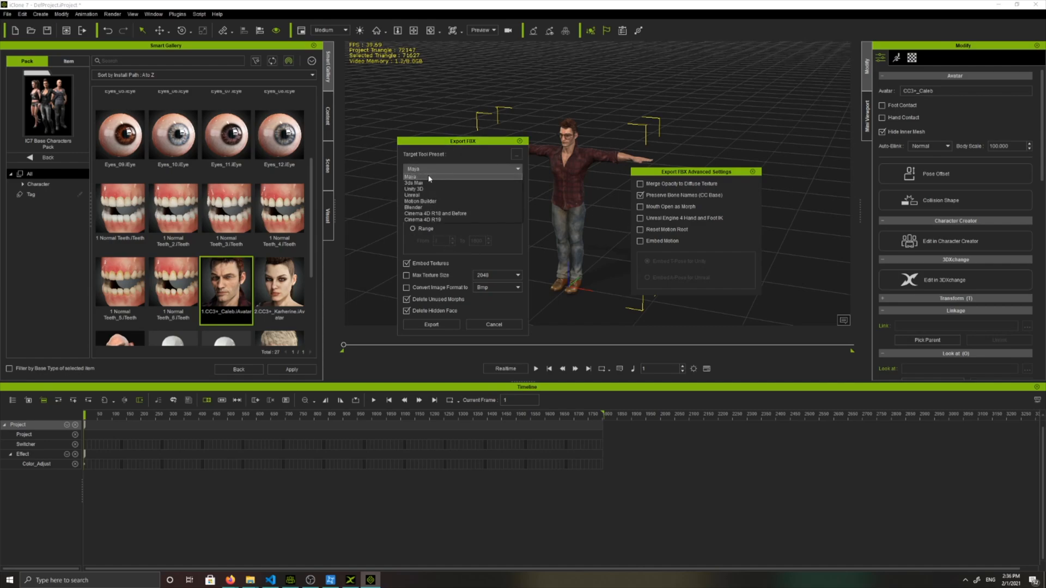
click(414, 176)
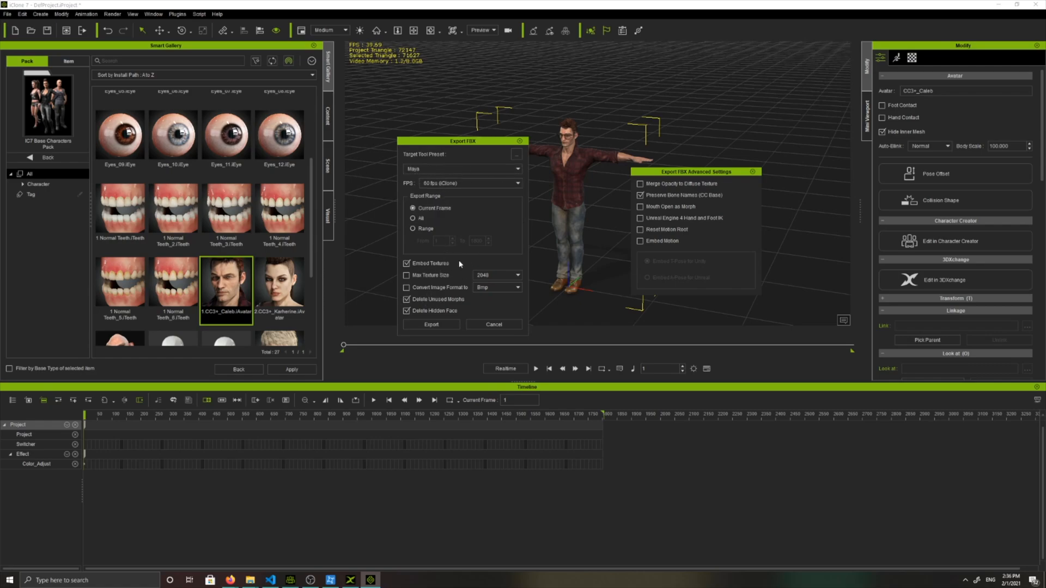
- Save the exported FBX under the file name iClone in the tmp folder
click(431, 325)
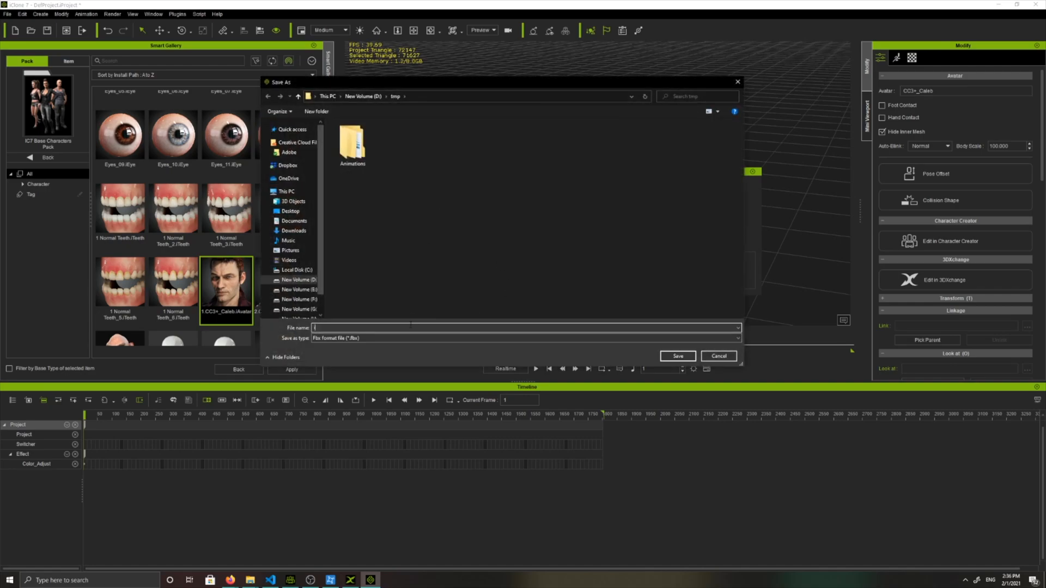
text(iClone)
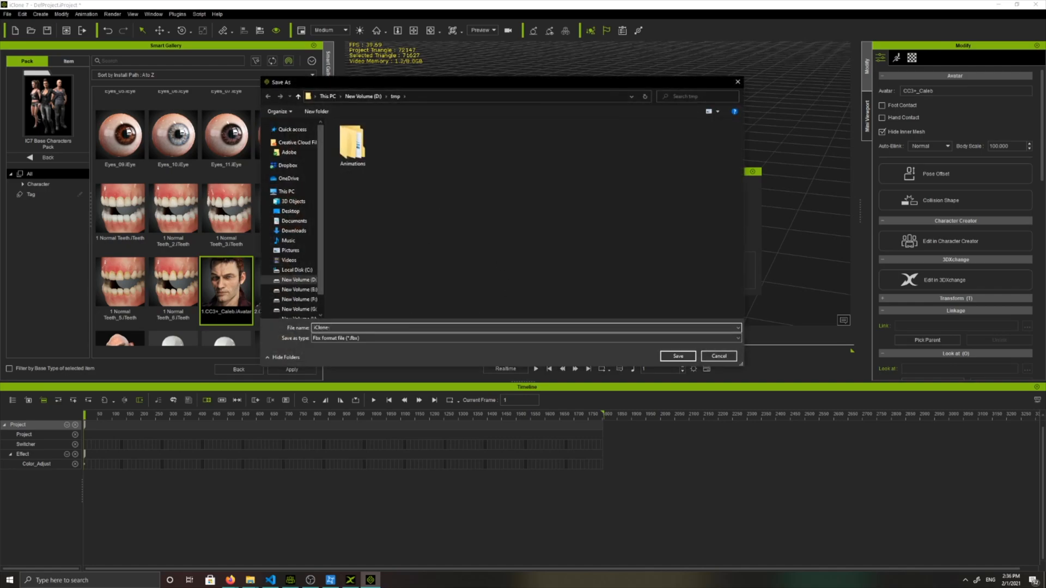
click(677, 355)
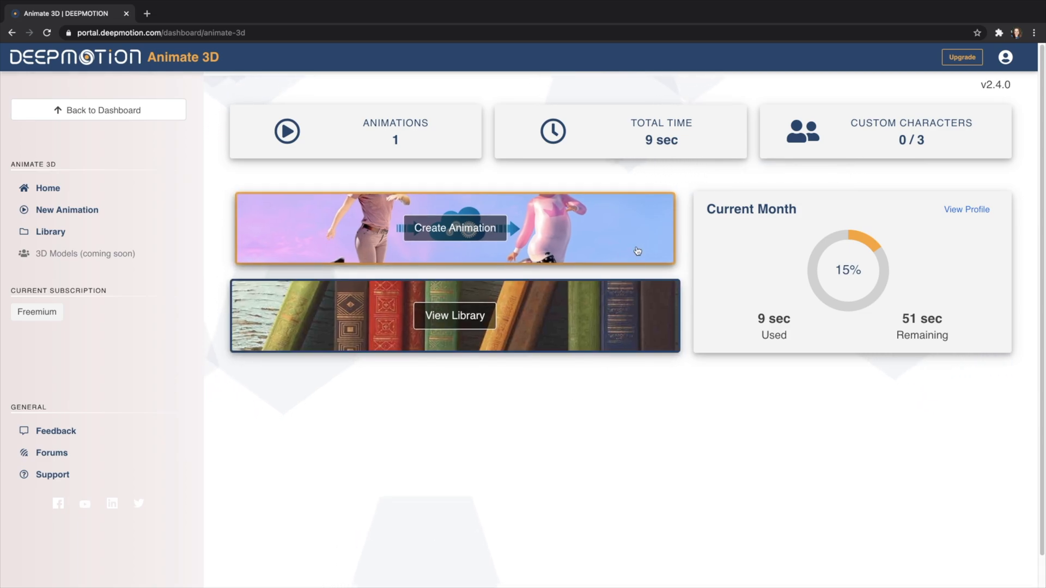
- Create a new animation using a custom character instead of the default
click(456, 228)
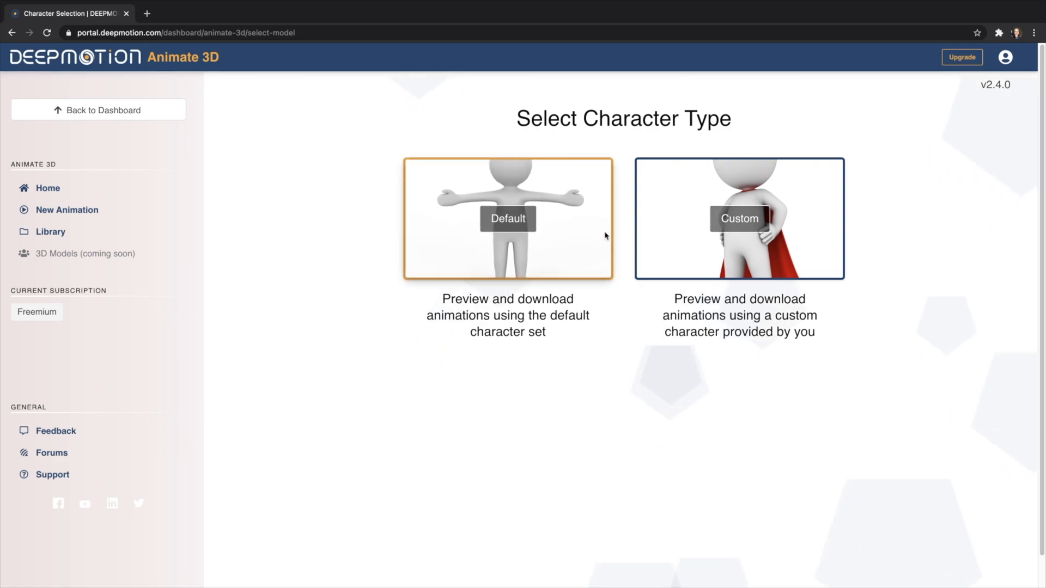
mouse_move(613, 222)
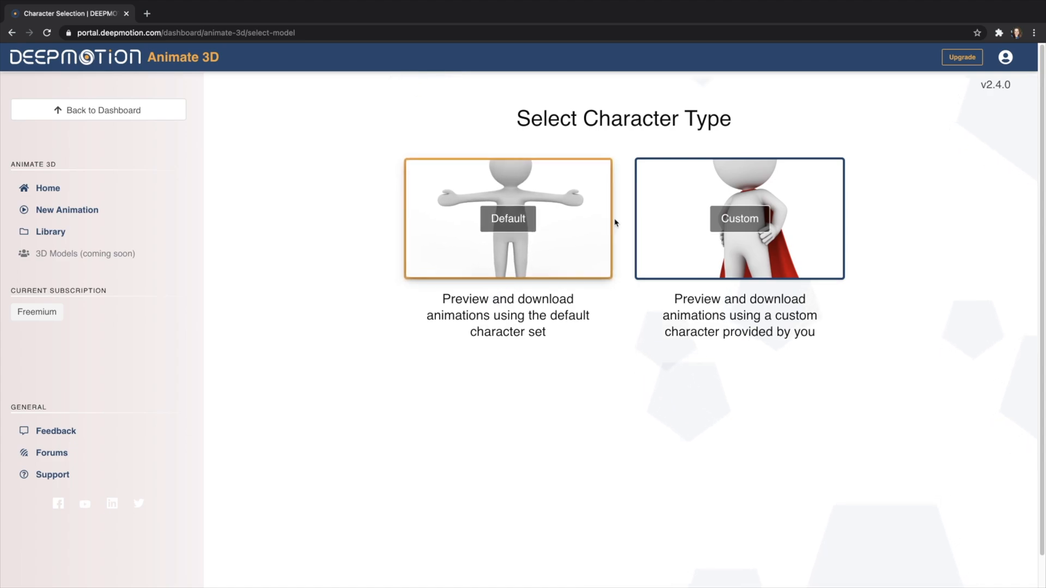
click(739, 218)
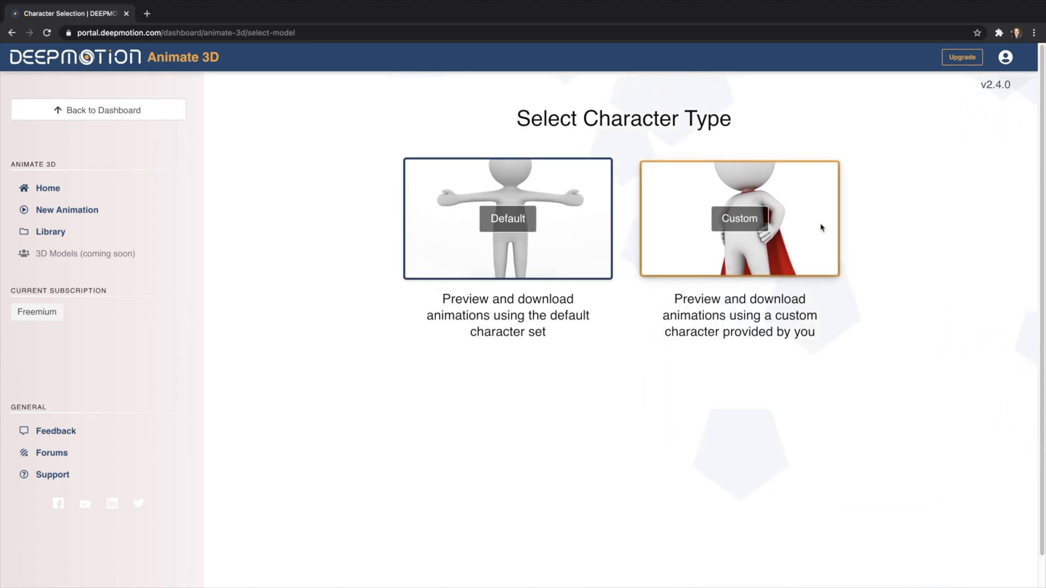
click(739, 218)
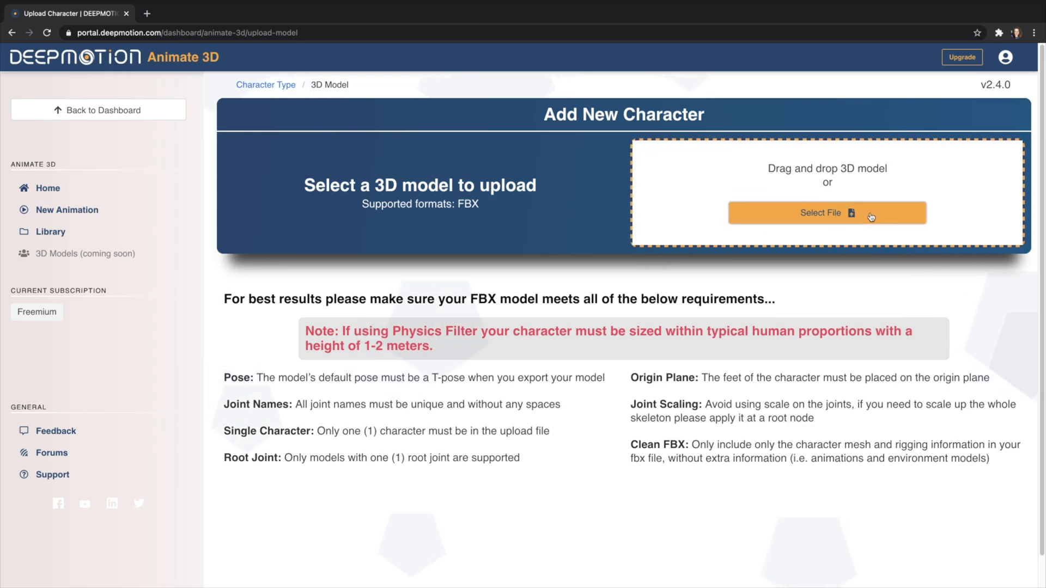
- Choose iClone-male.fbx as the custom character model to upload
click(826, 213)
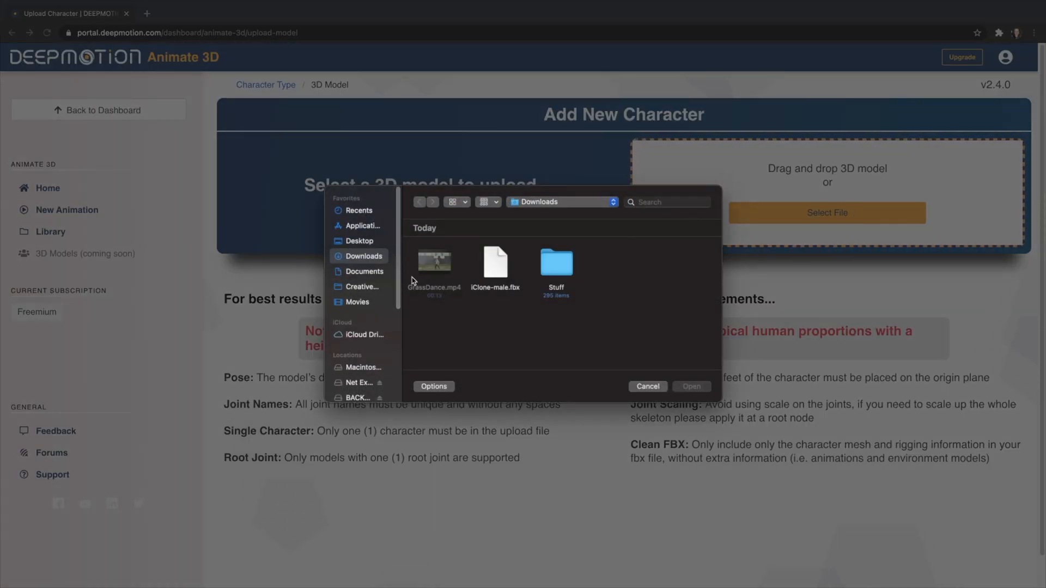
click(495, 263)
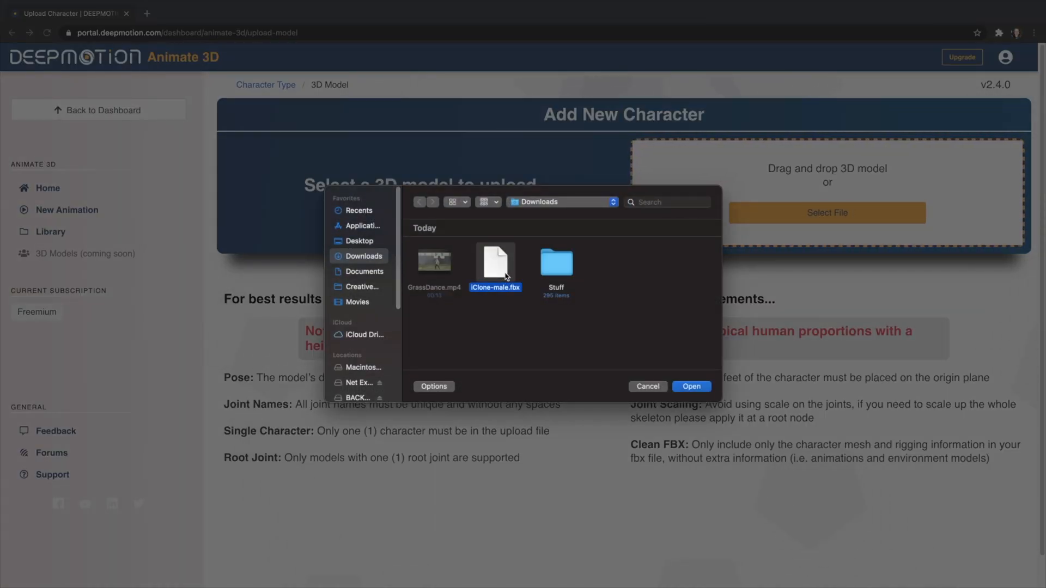
click(691, 386)
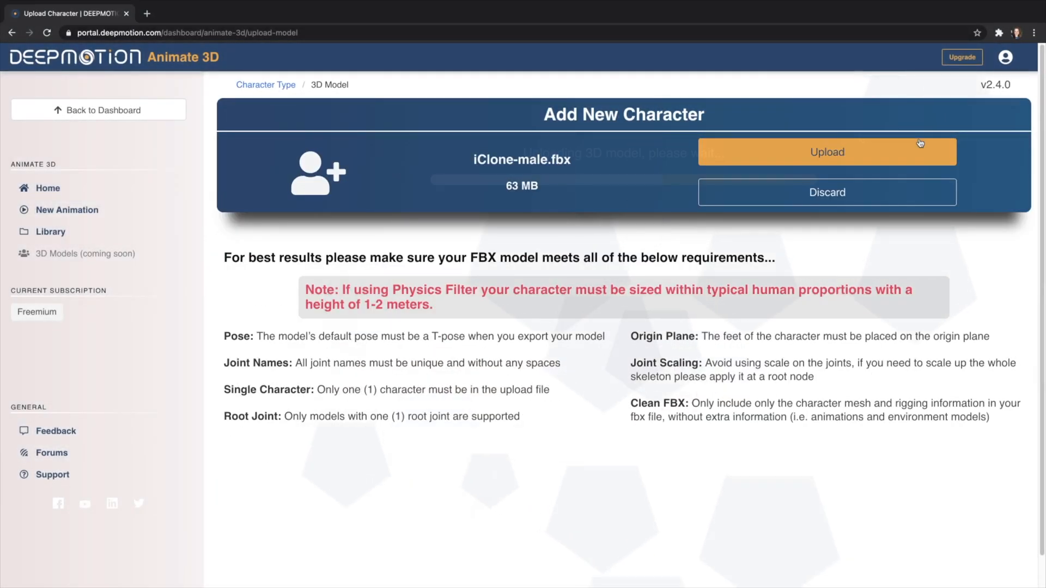
- Upload the character, choose GrassDance.mp4 as the motion clip and generate the animation
click(827, 151)
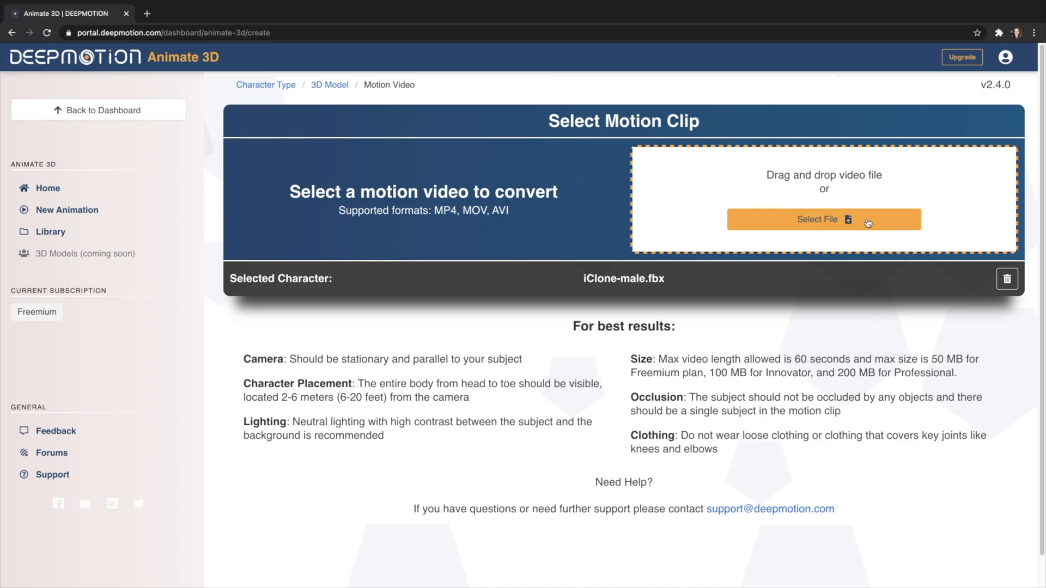
click(824, 219)
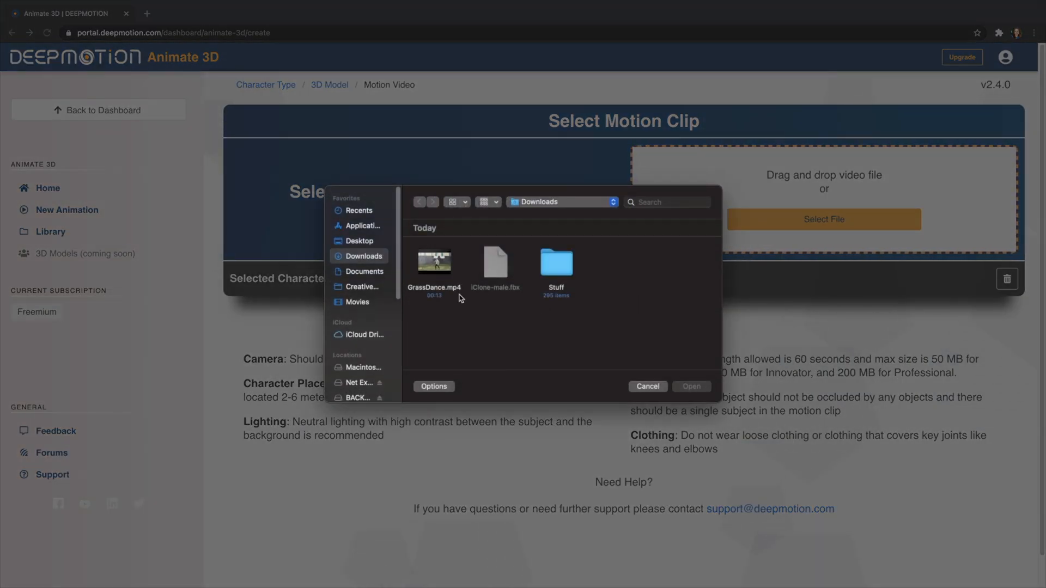
click(434, 265)
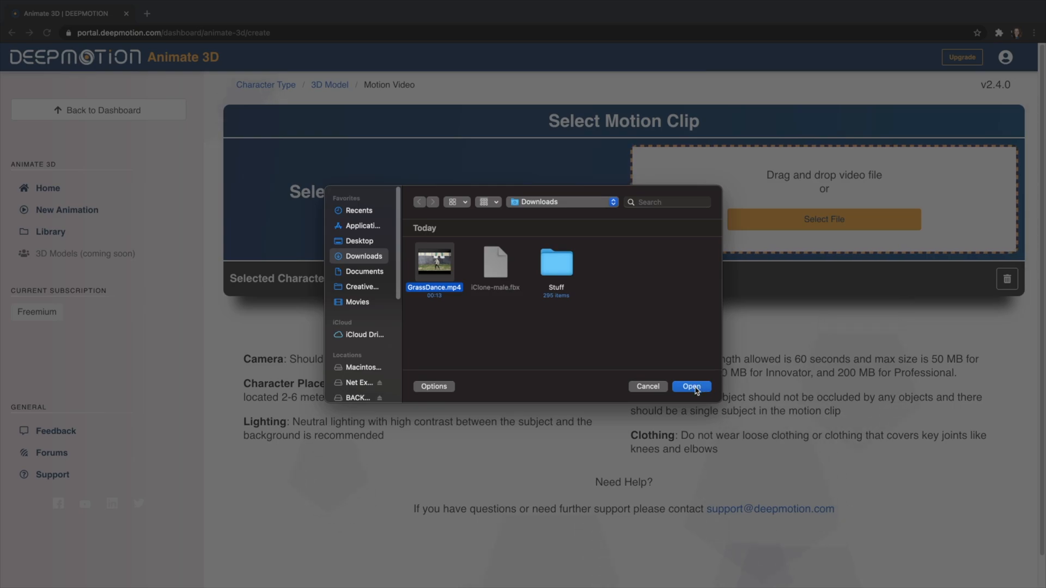
click(690, 387)
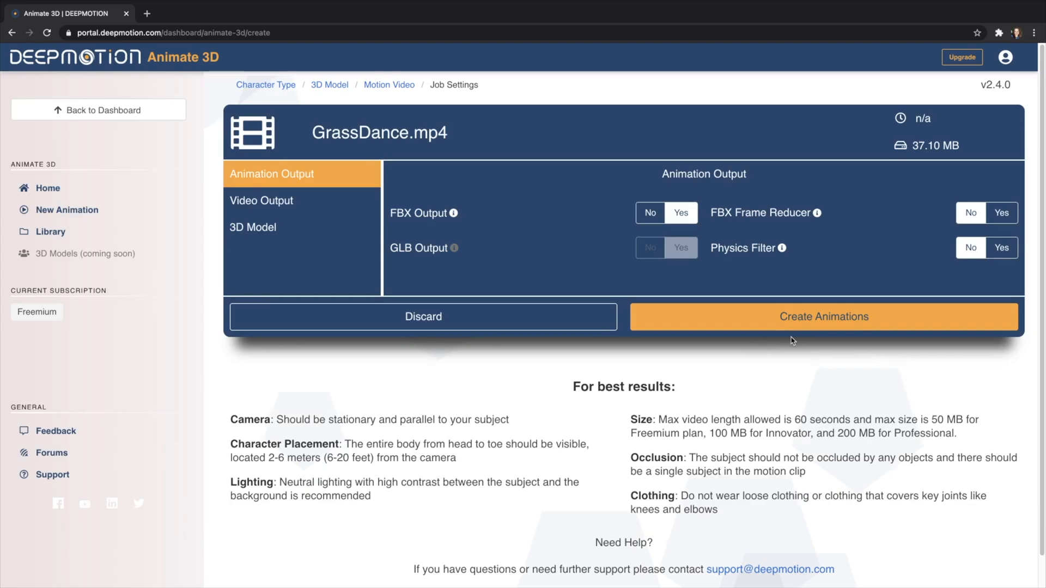
mouse_move(806, 330)
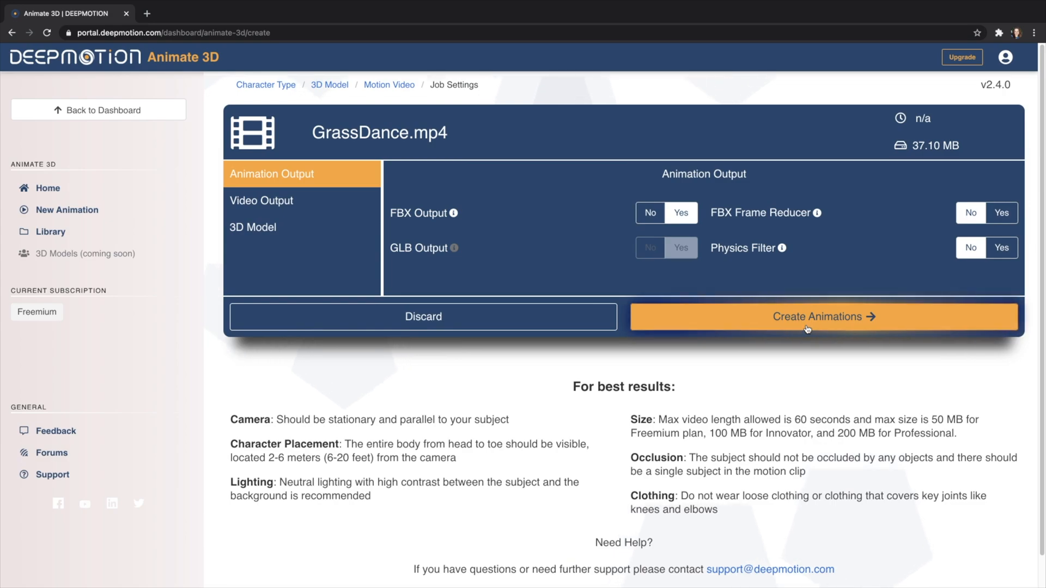
click(823, 316)
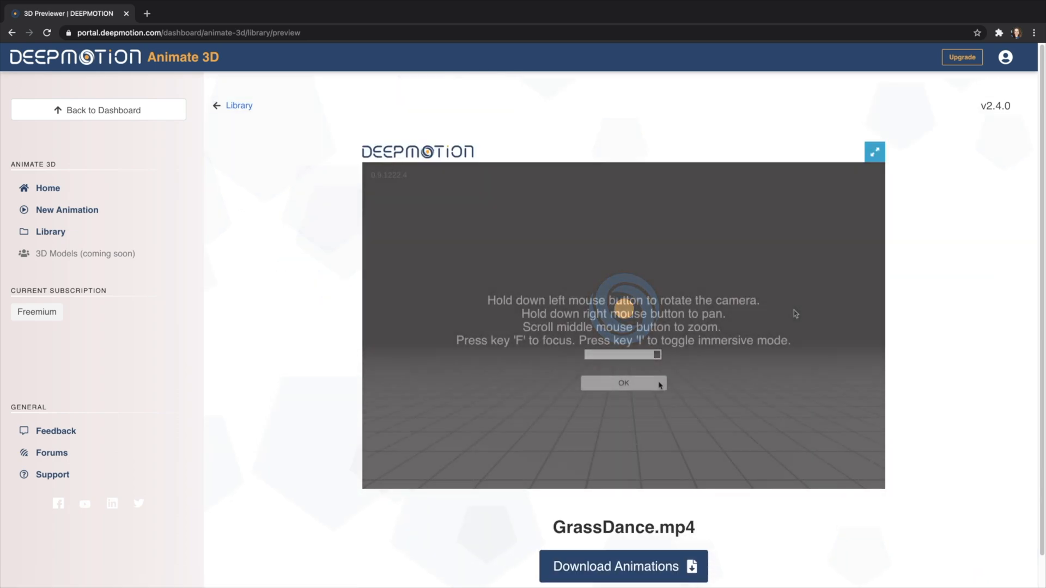
- Dismiss the viewer tips and download the GrassDance animation as FBX
click(624, 382)
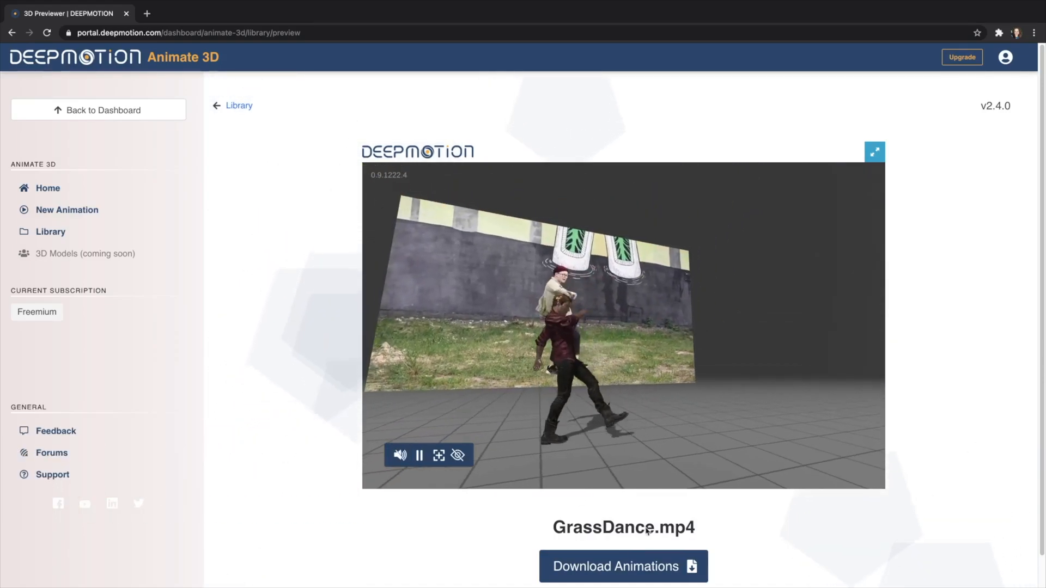
click(622, 567)
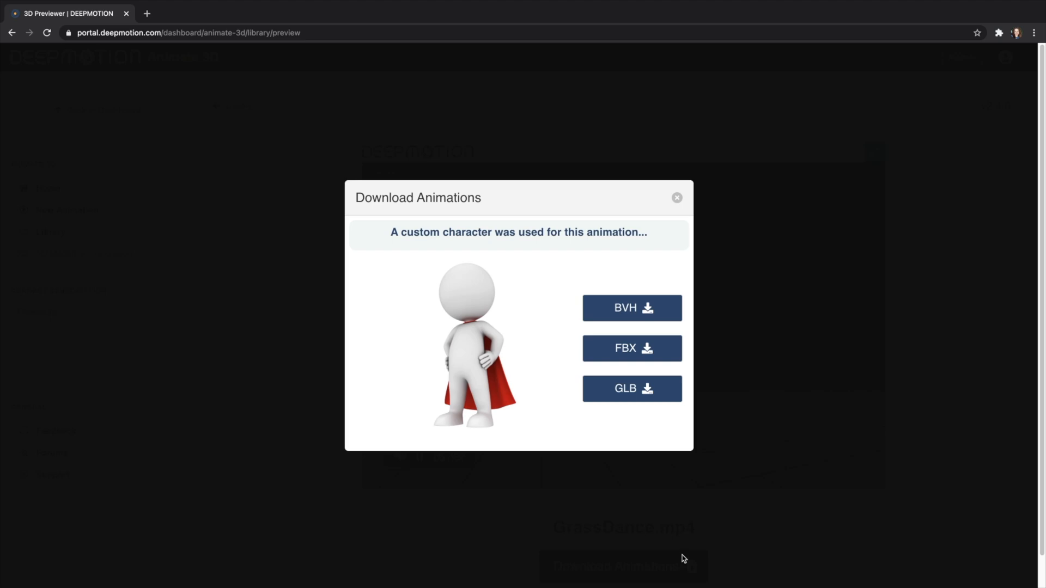
click(631, 348)
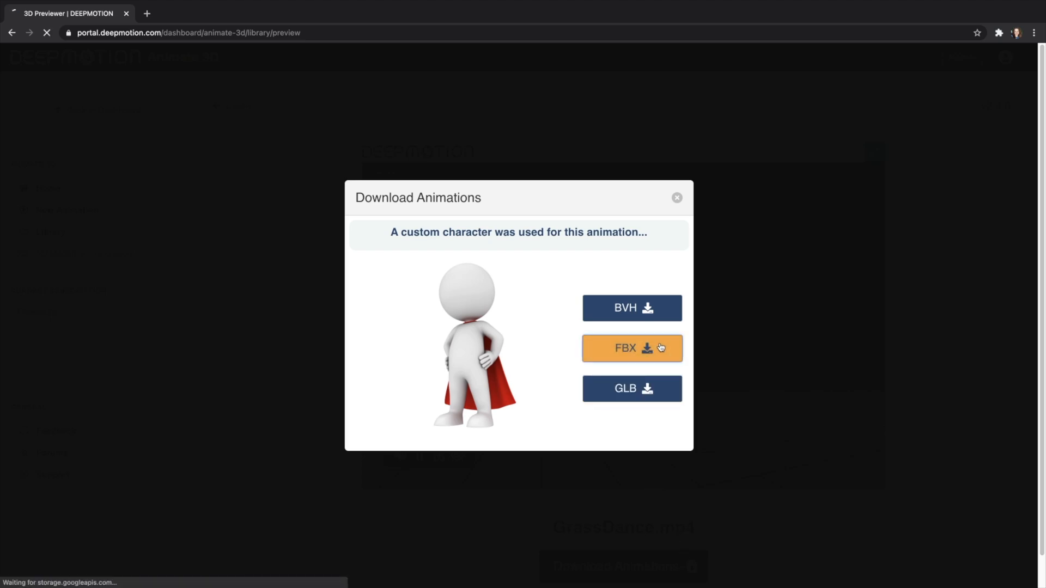
click(631, 348)
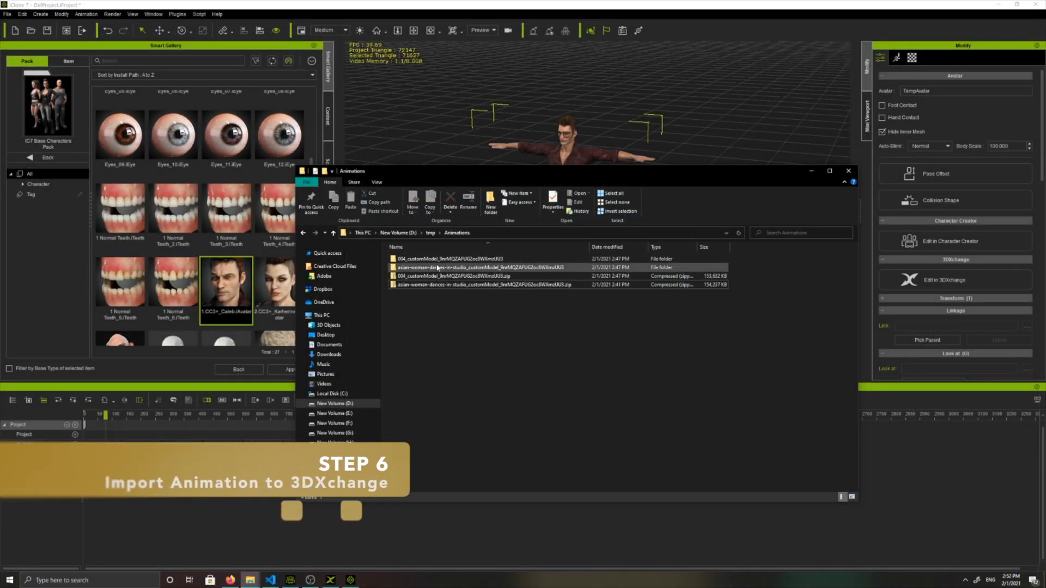
- Select the male avatar and send him to 3DXchange via Edit in 3DXchange
click(481, 276)
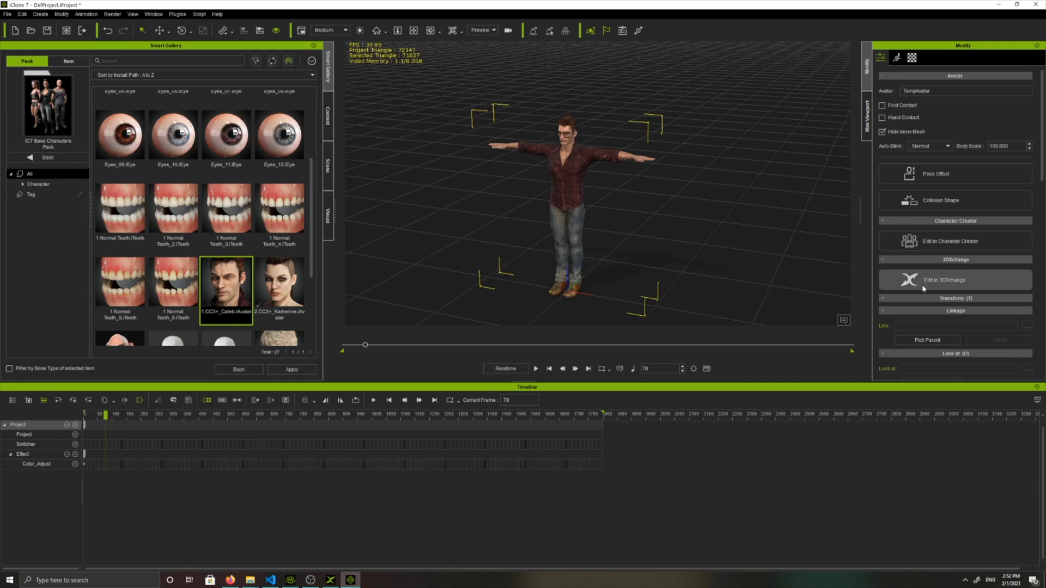
click(943, 280)
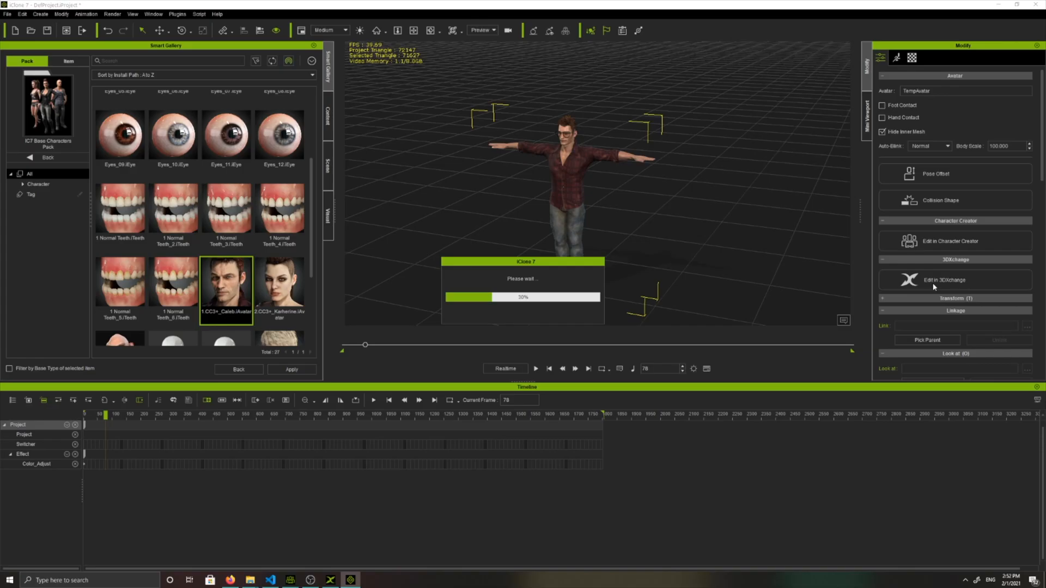
click(943, 280)
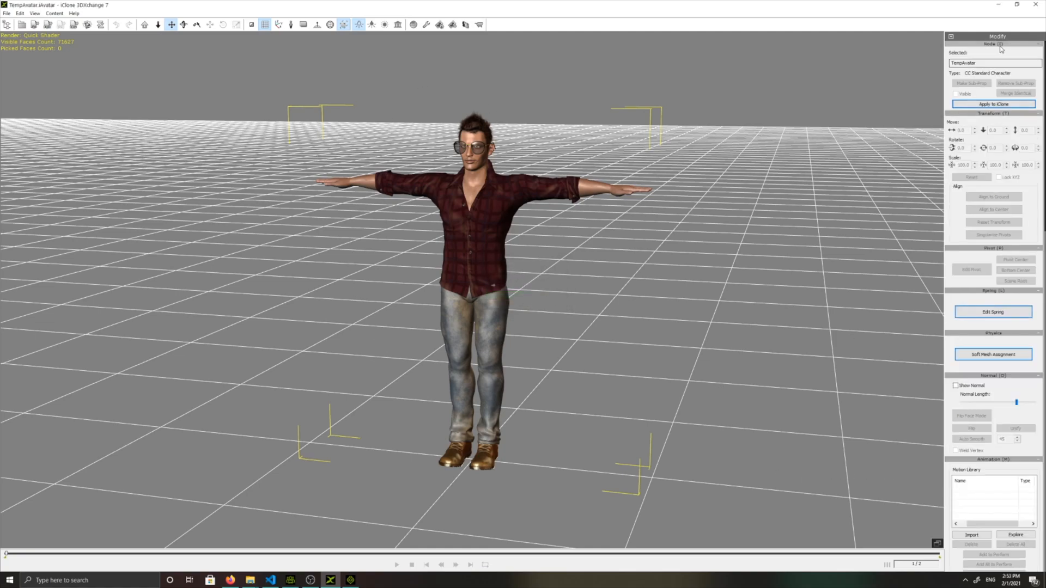
scroll(down, 3)
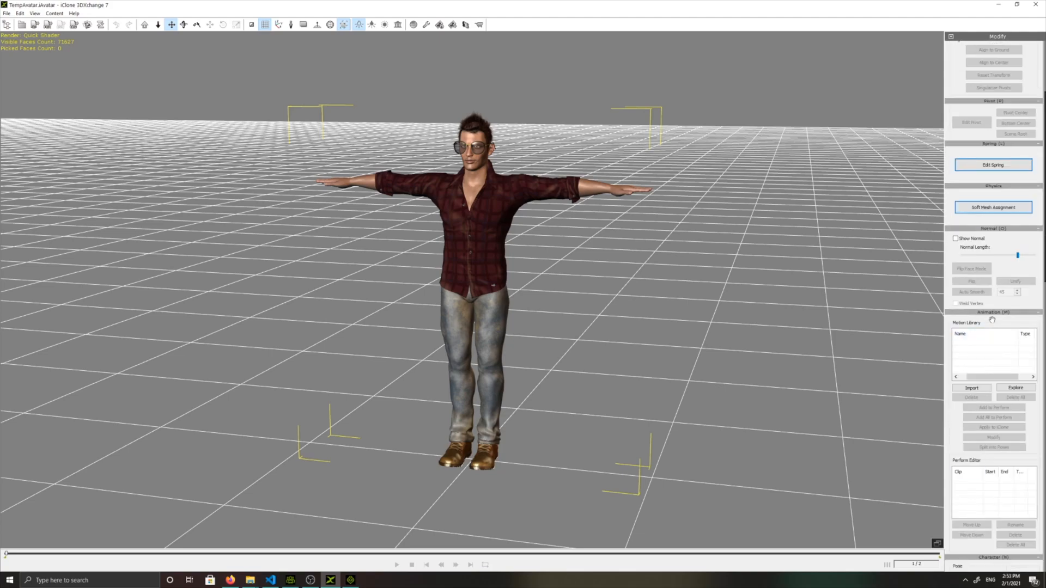
- Import the non-TPose GrassDance FBX into the motion library
click(971, 388)
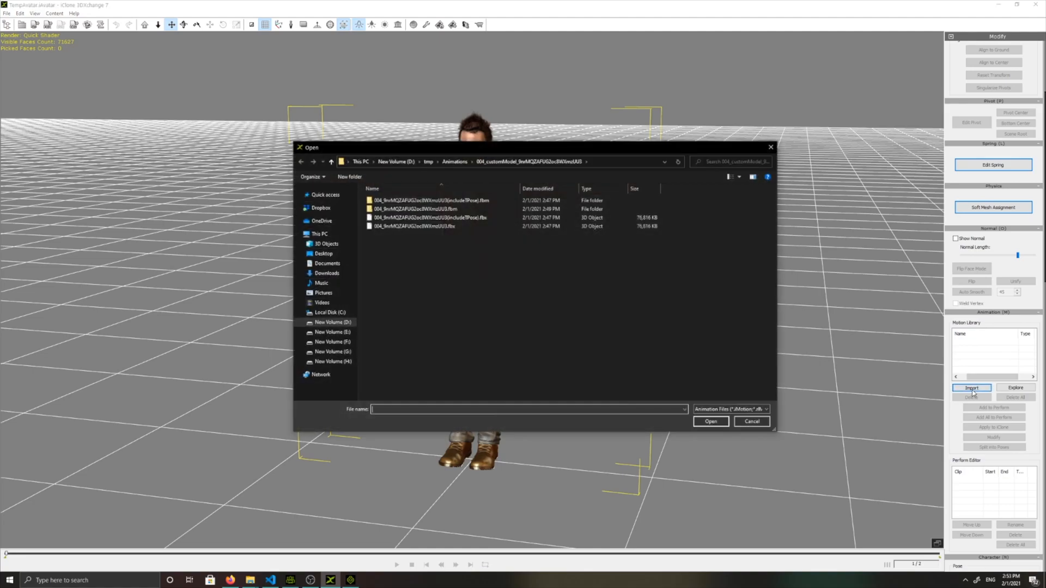
click(427, 218)
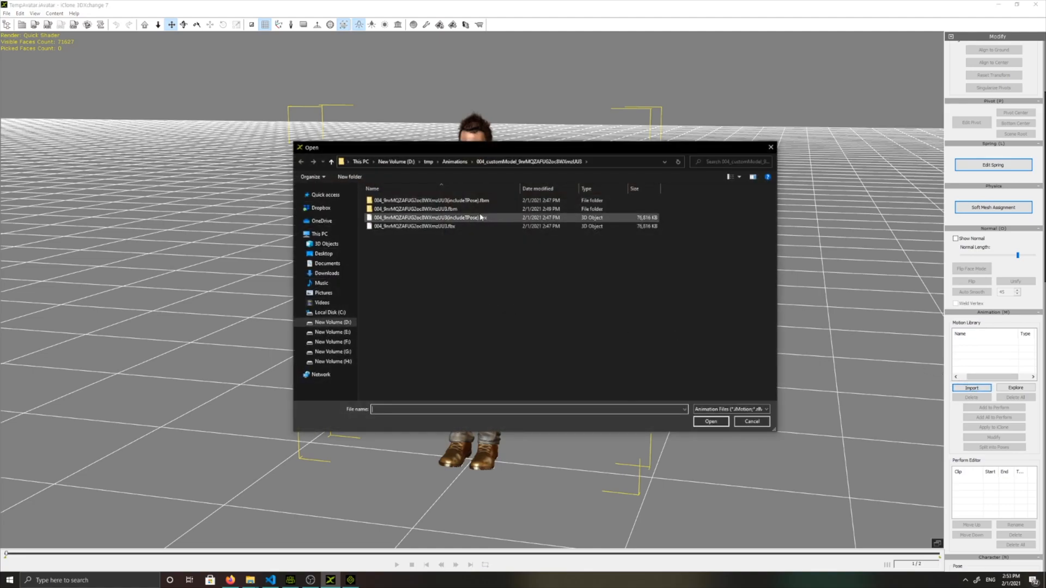
click(412, 227)
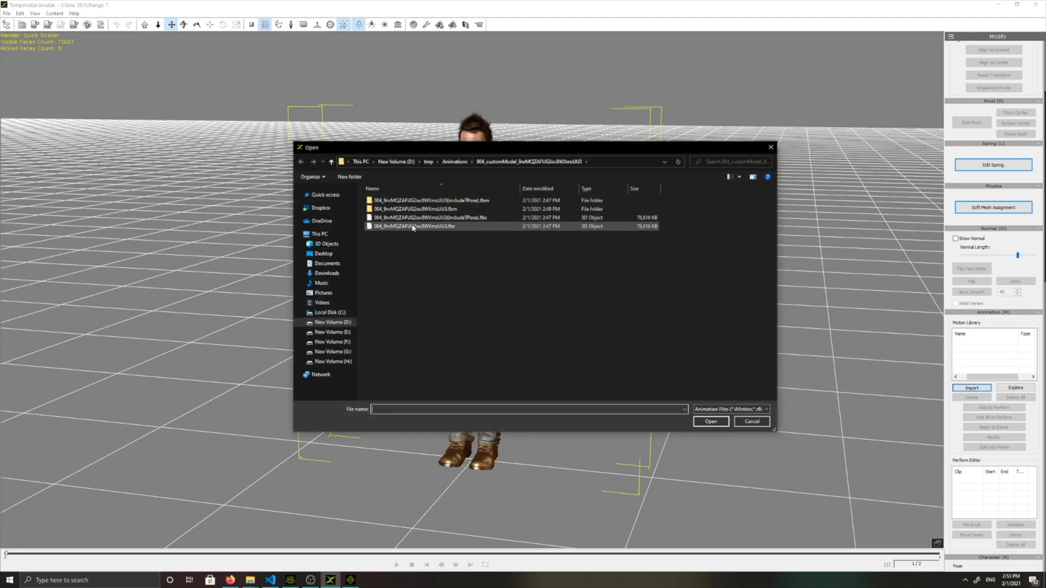
click(414, 227)
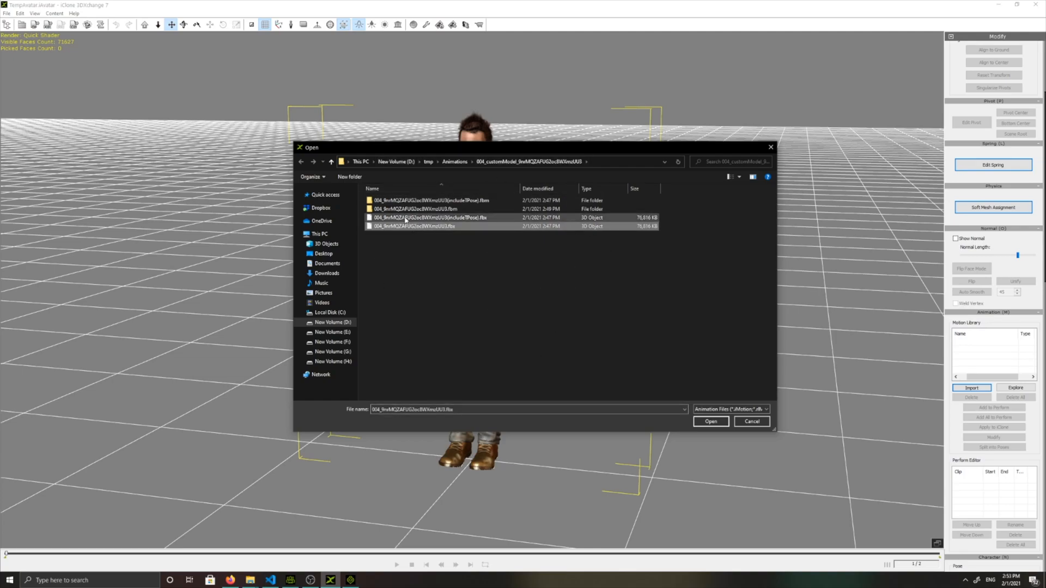
click(709, 421)
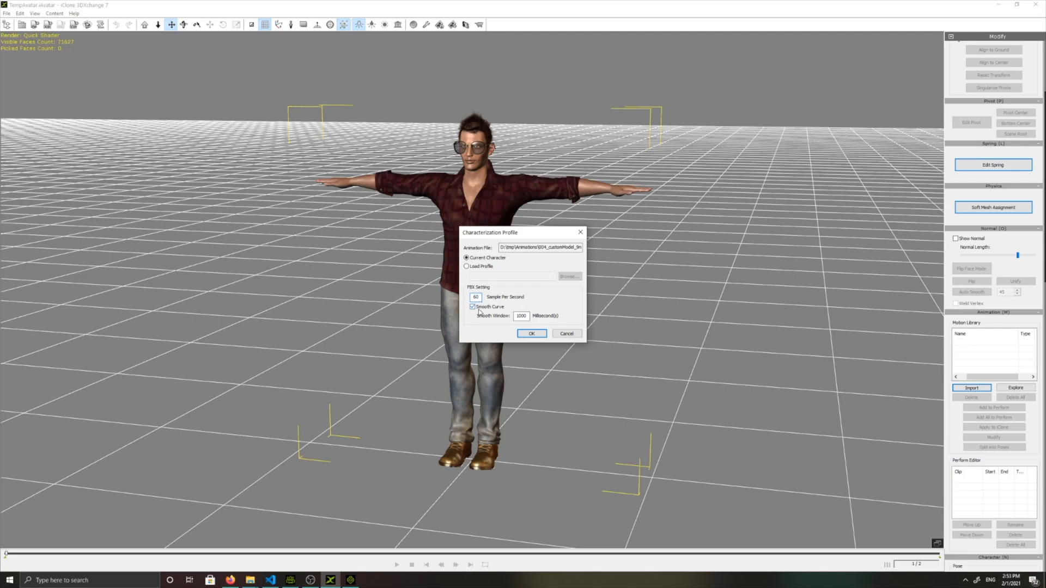
- Keep Current Character and accept the characterization settings for the import
click(476, 296)
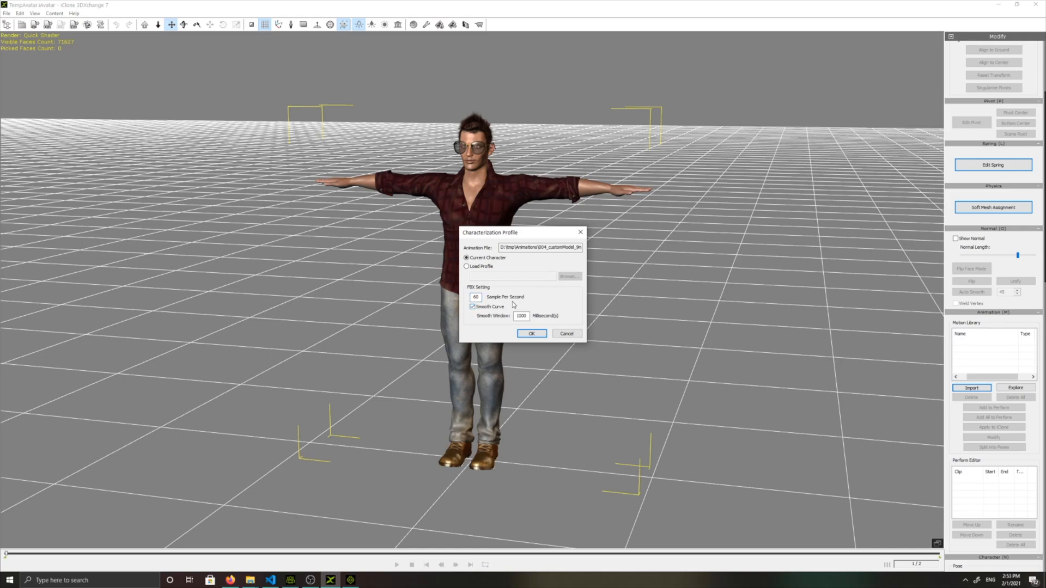
click(531, 333)
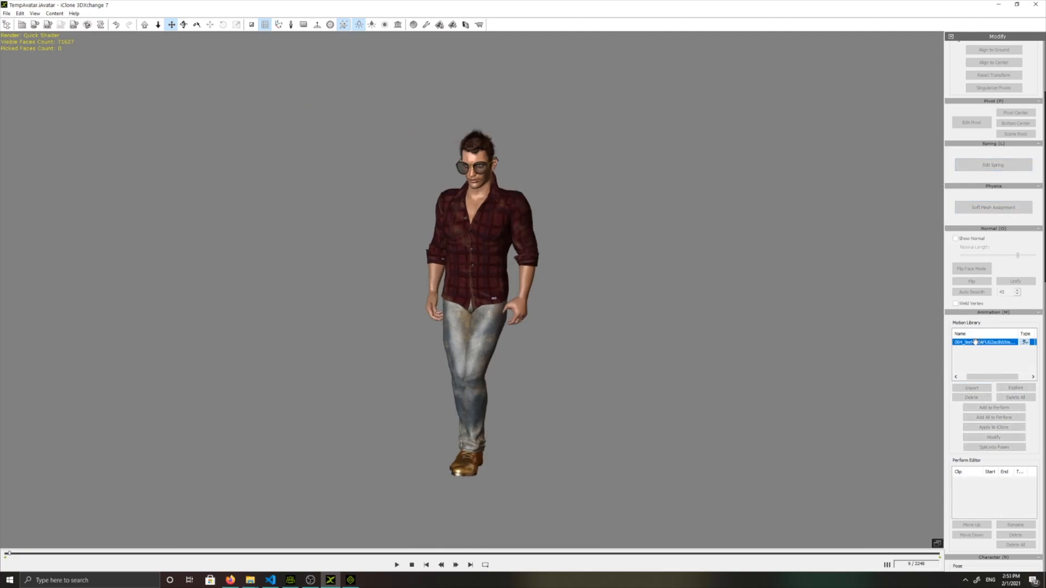
- Play and stop the imported dance motion, then send the character back to iClone
click(396, 565)
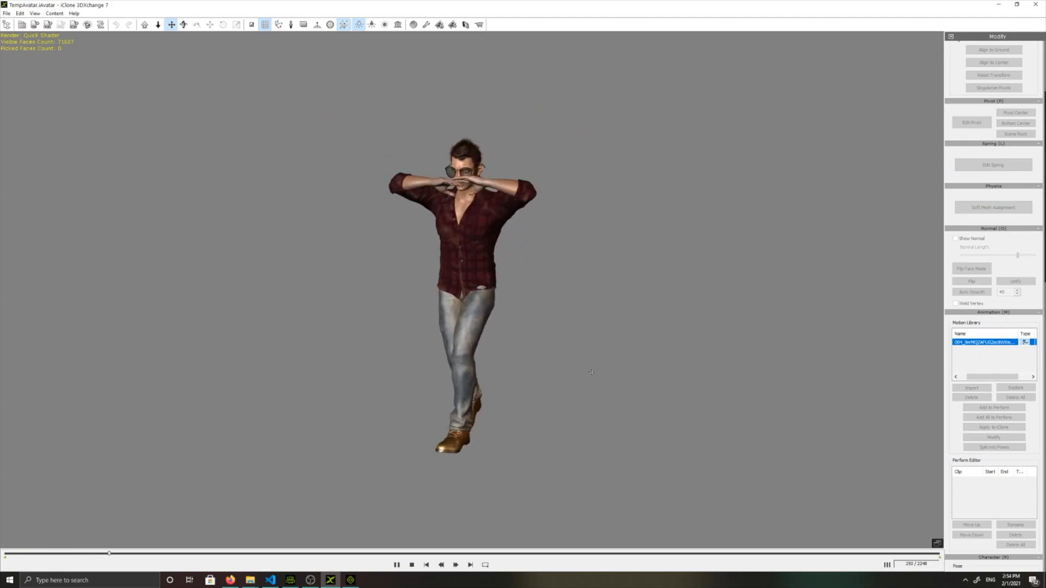
click(412, 565)
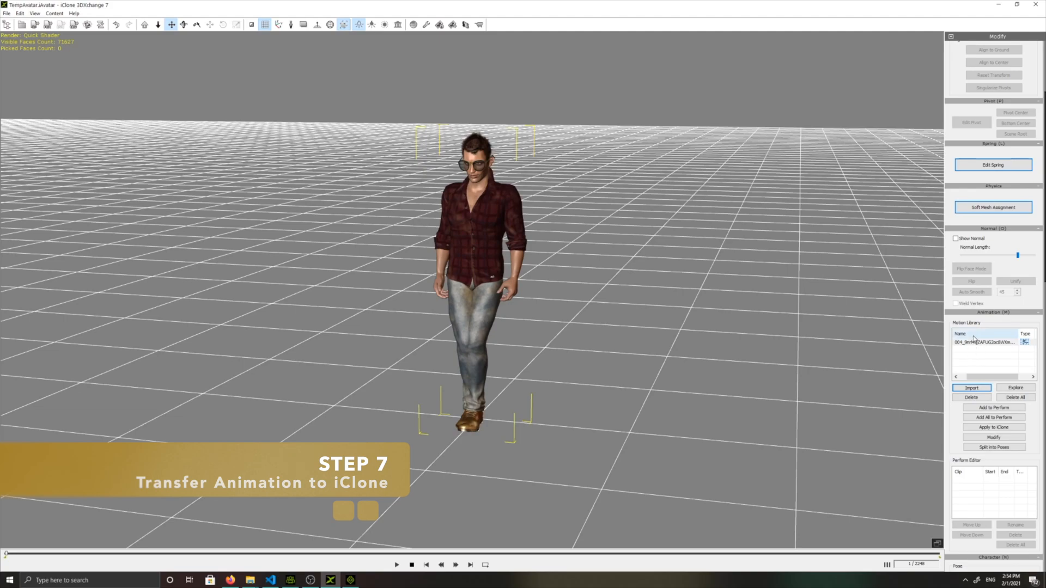
click(984, 342)
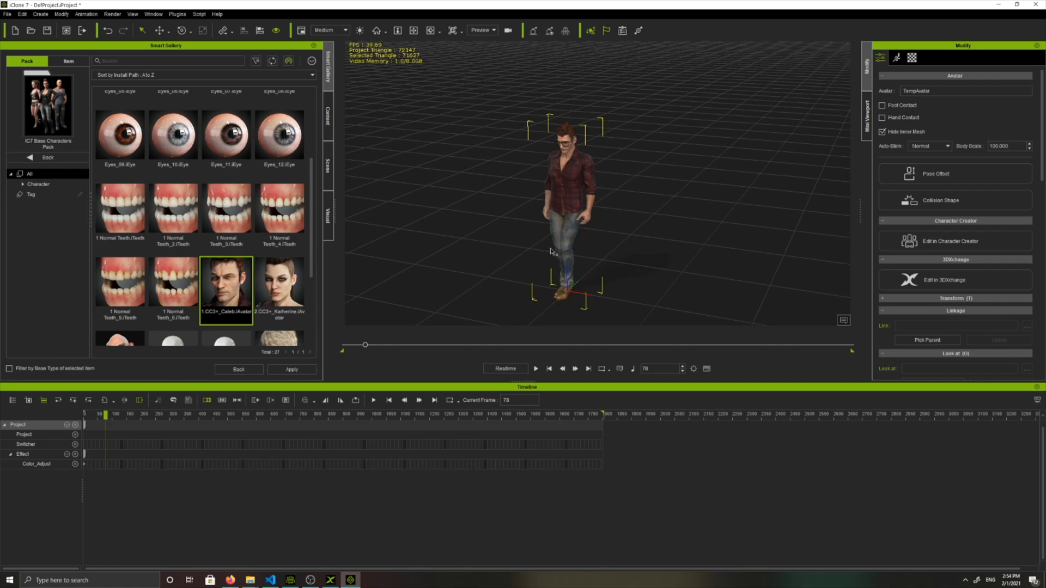
- Play the animation and show the character's Motion clip as a timeline track
click(536, 369)
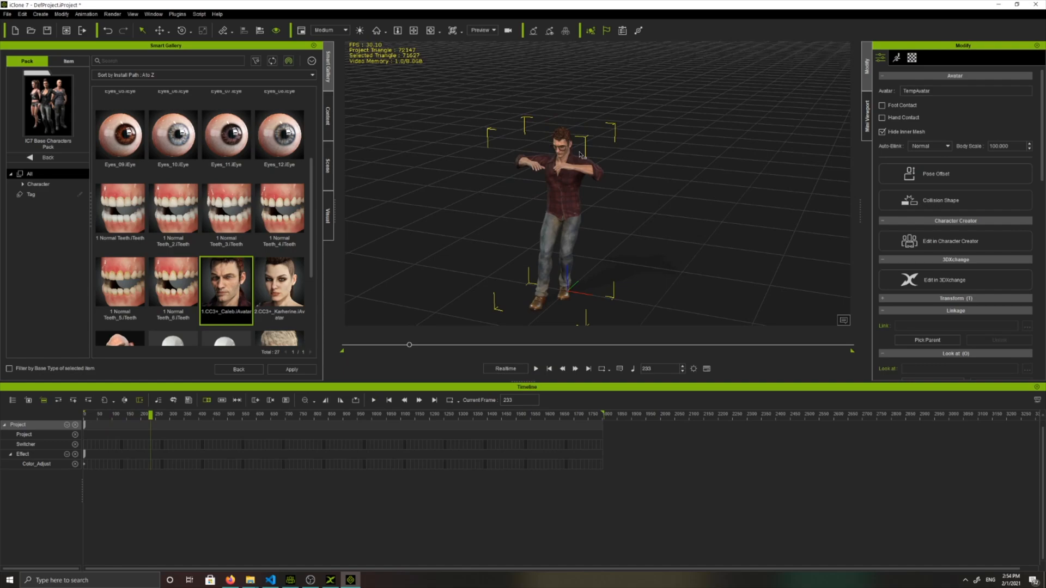
right_click(580, 153)
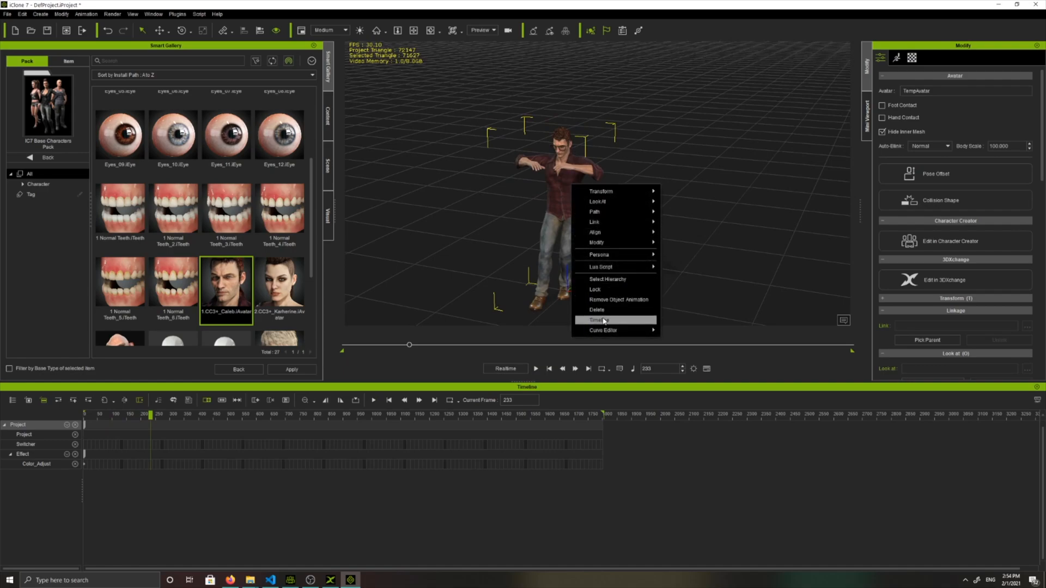
click(599, 321)
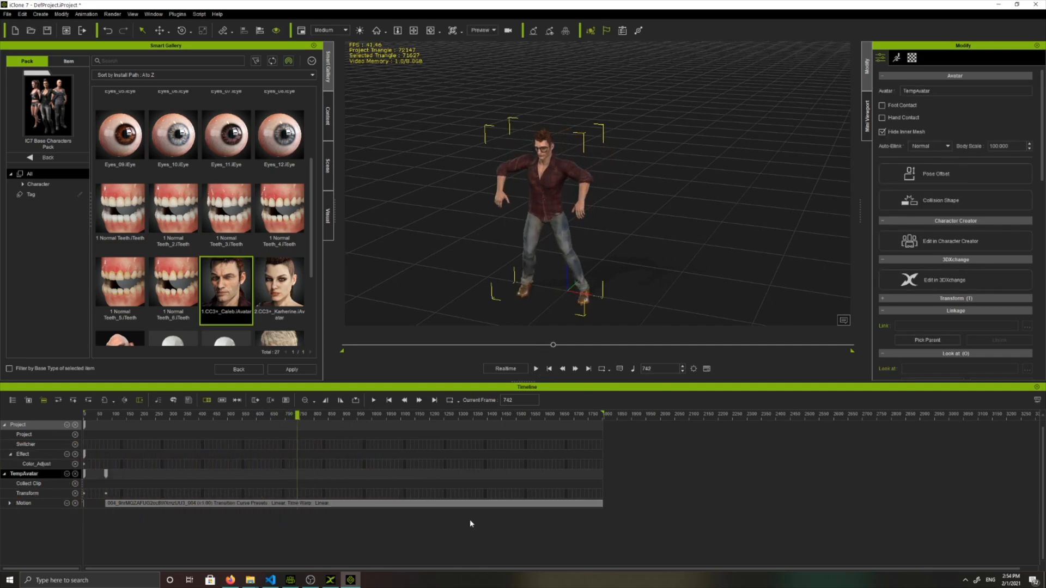
mouse_move(604, 497)
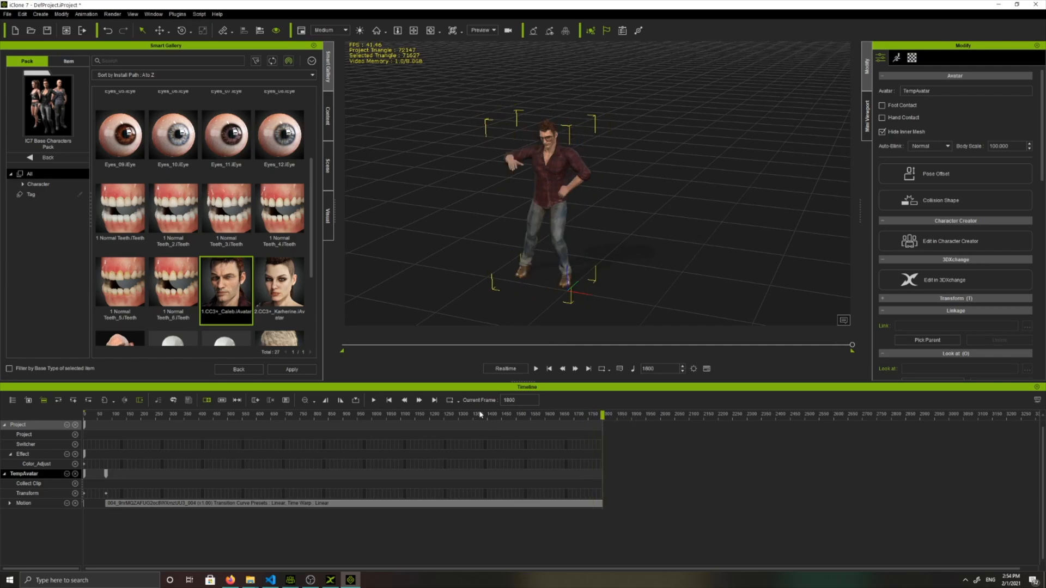
mouse_move(660, 484)
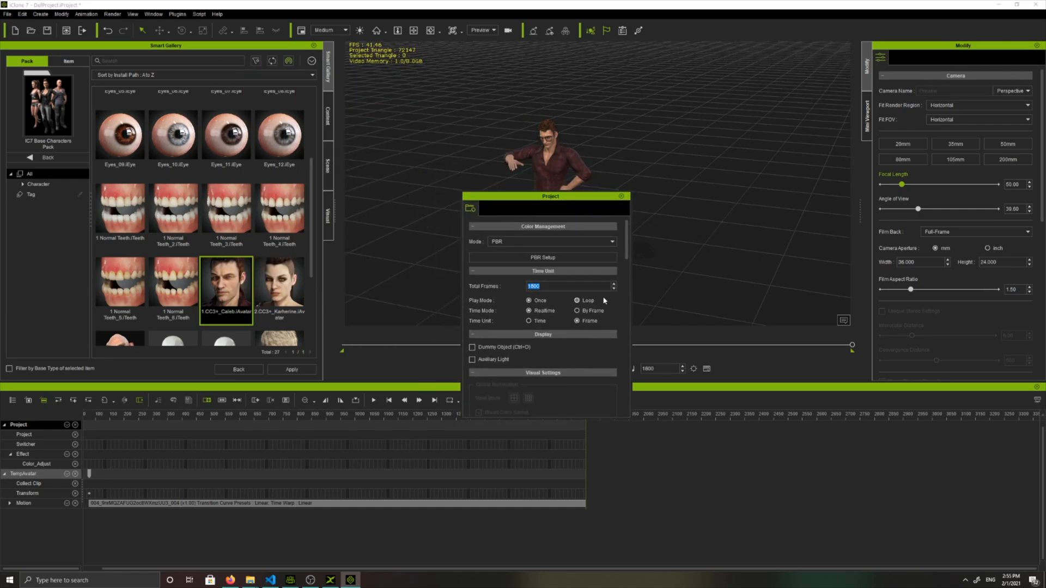
- Change the project's Total Frames from 1800 to 4000
text(4000)
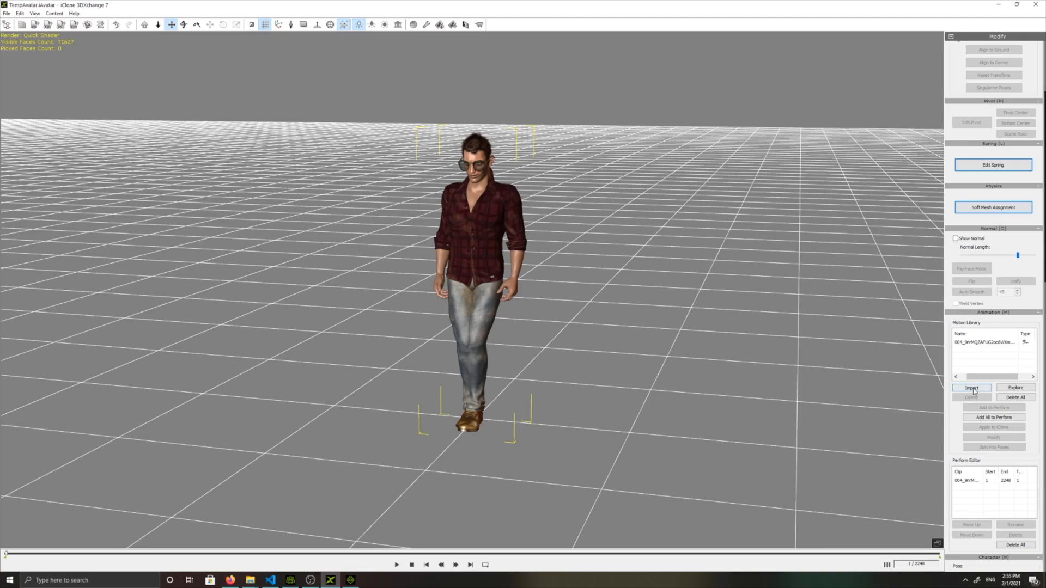
- Import the asian-woman-dances FBX with its characterization profile and apply the dance motion to iClone
click(971, 388)
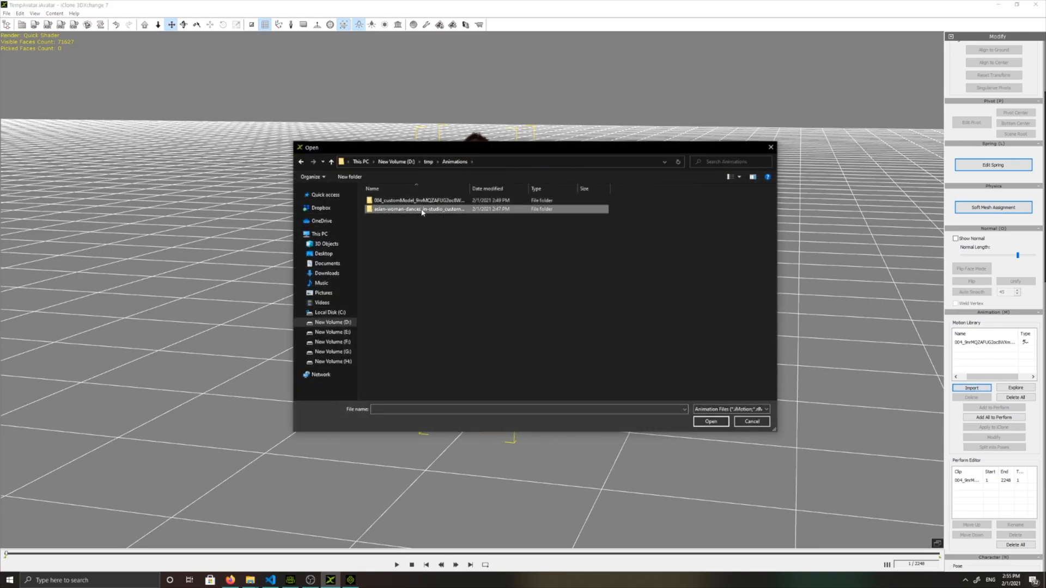
double_click(418, 209)
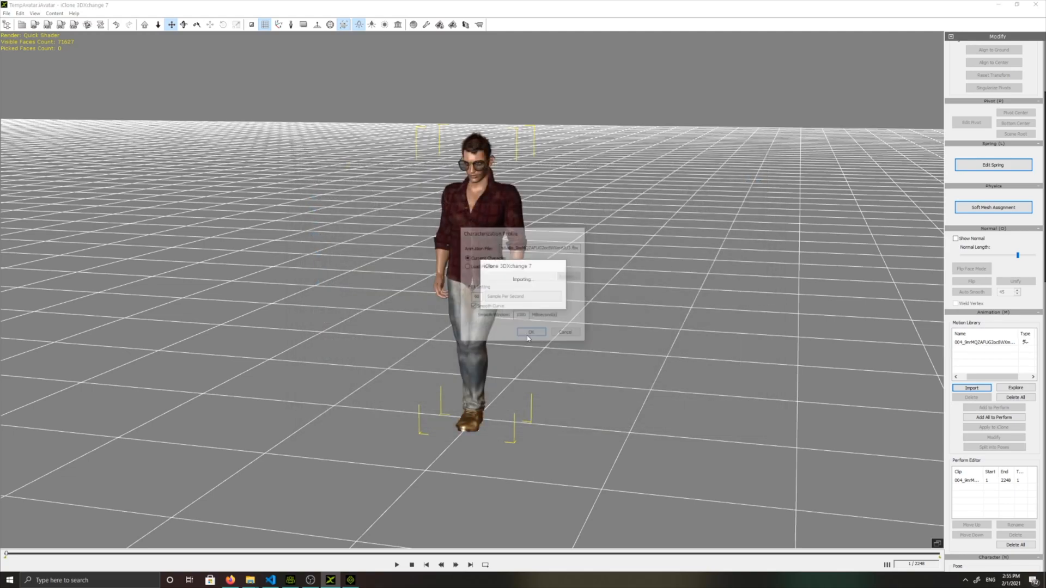
click(531, 331)
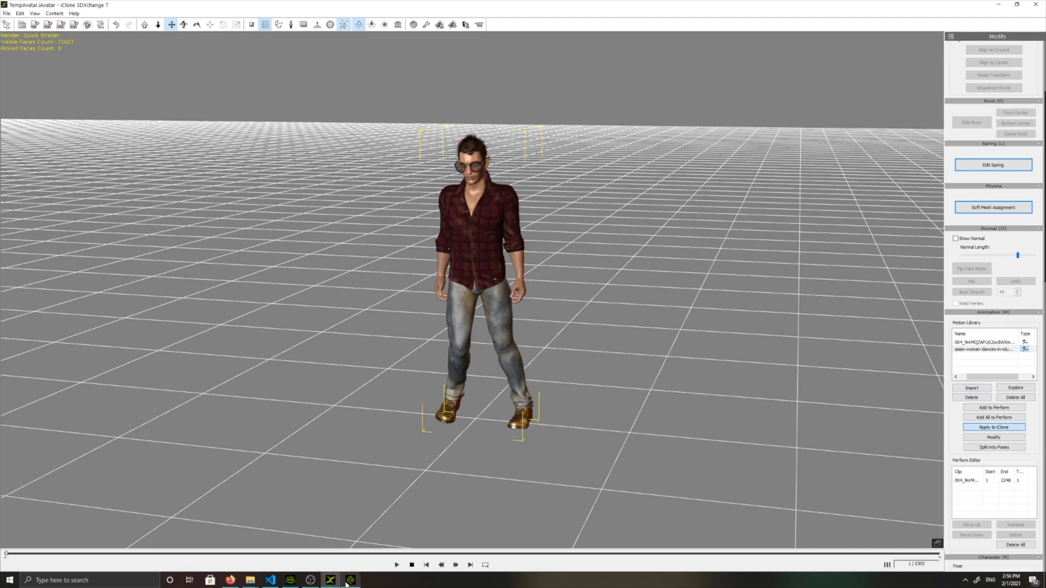
click(350, 579)
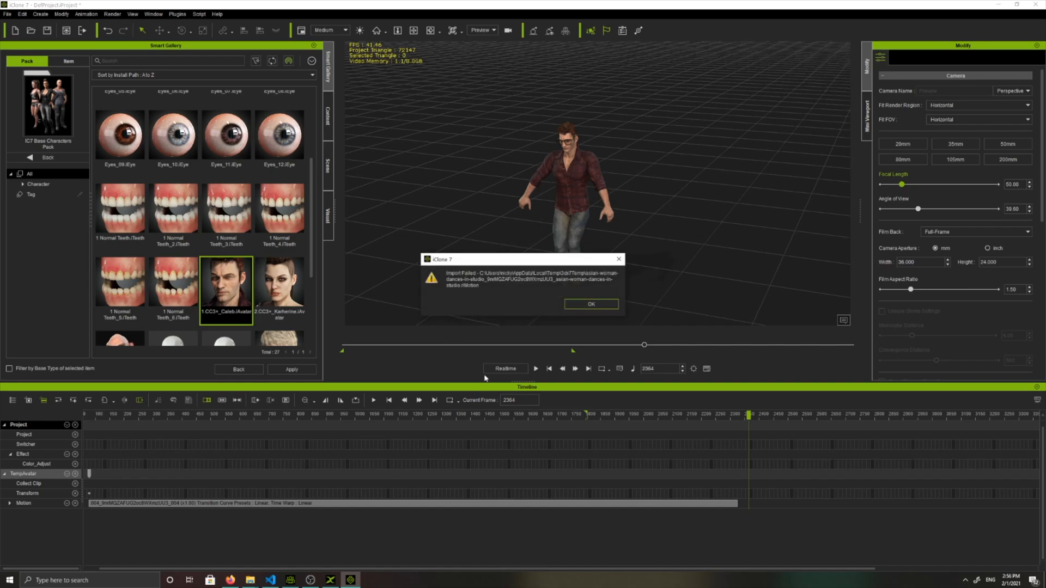
- Dismiss the Import Failed message, leave 3DXchange discarding data, and send the selected character back to 3DXchange
click(590, 304)
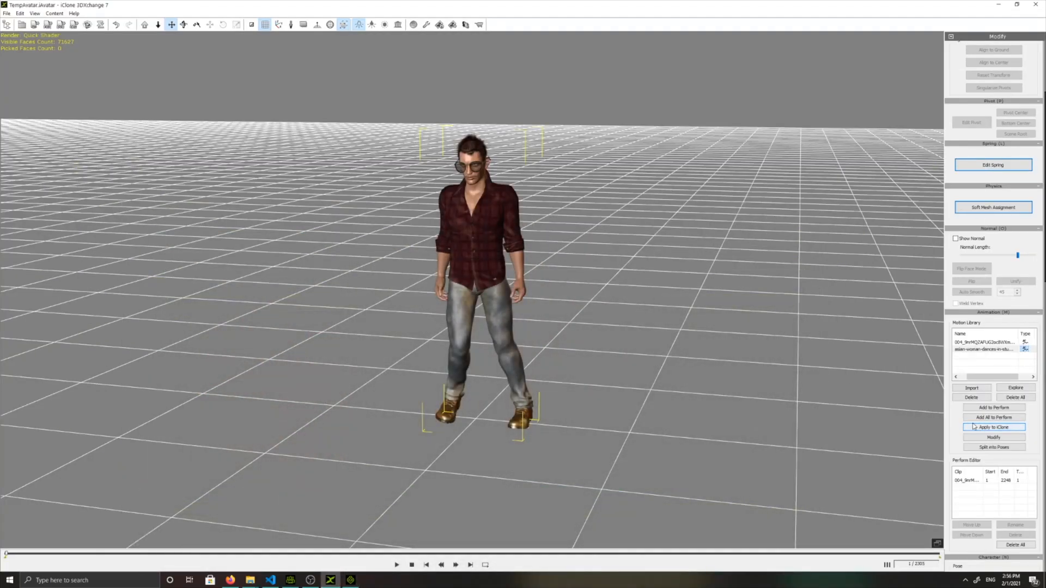
click(993, 408)
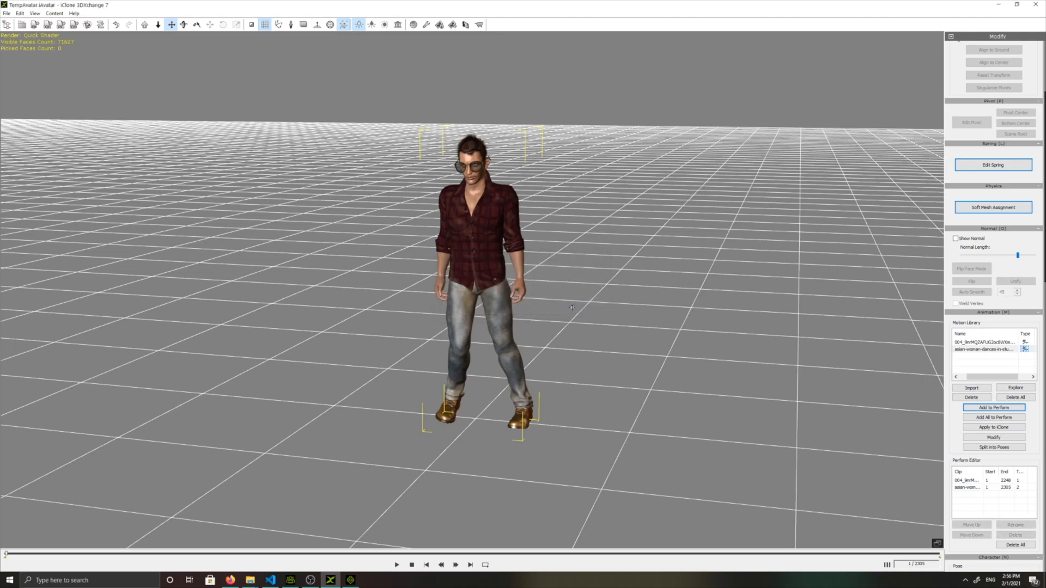
mouse_move(327, 566)
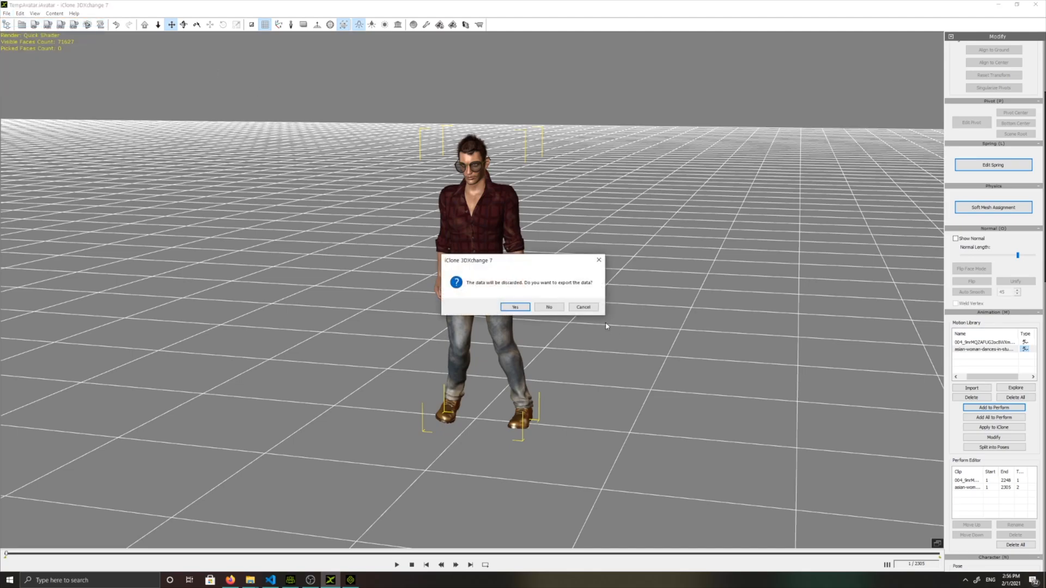
click(515, 307)
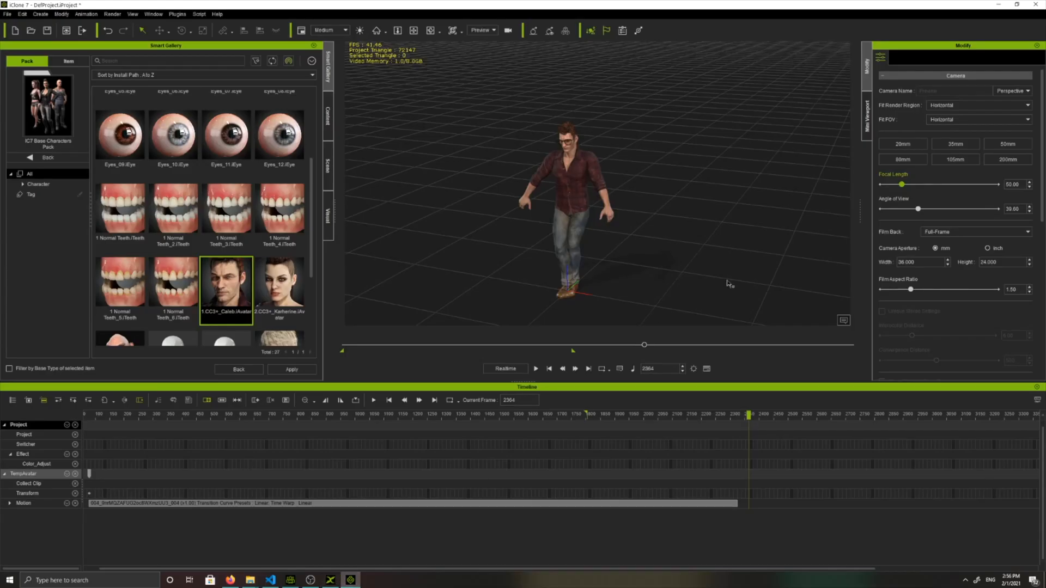
click(566, 207)
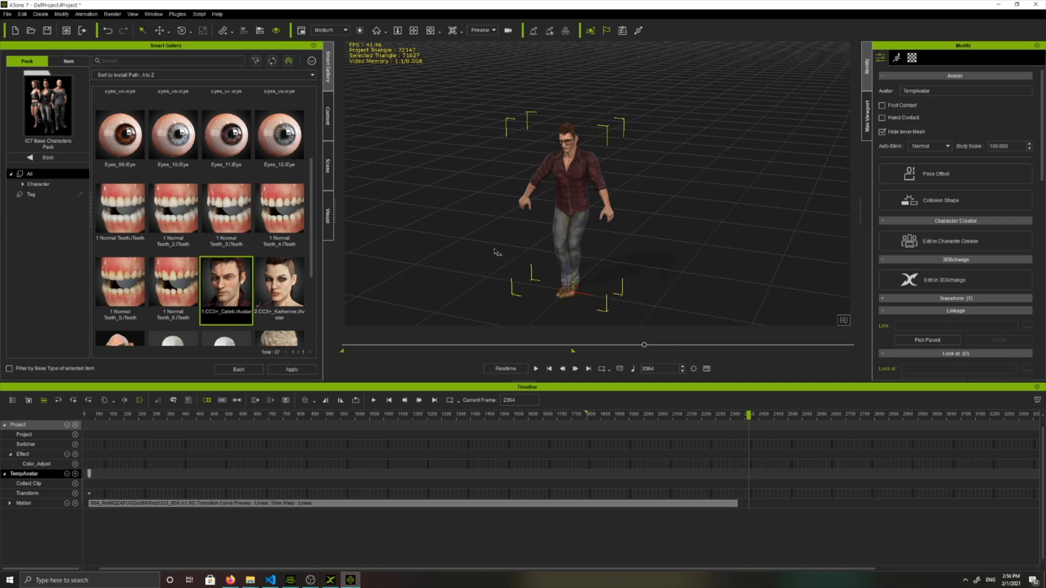
click(946, 280)
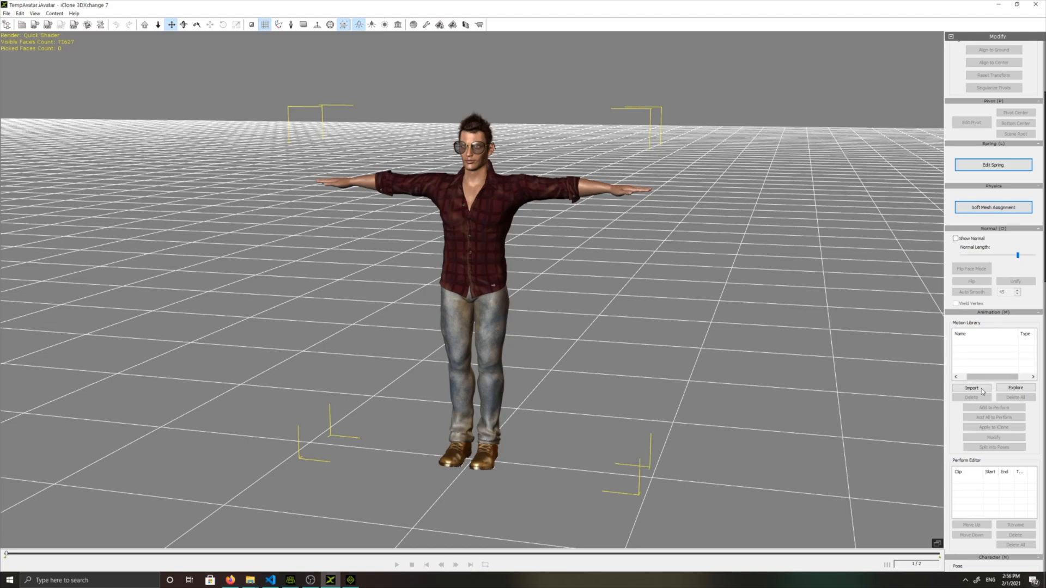
- Import the dance FBX alone as the only library motion, confirm its characterization profile, and apply it to iClone
click(971, 388)
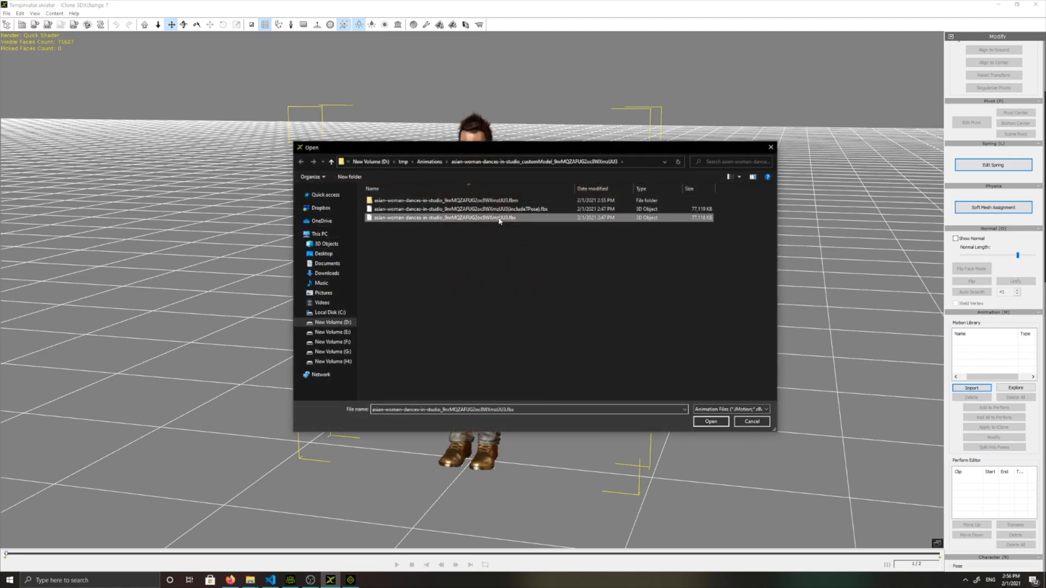
click(709, 421)
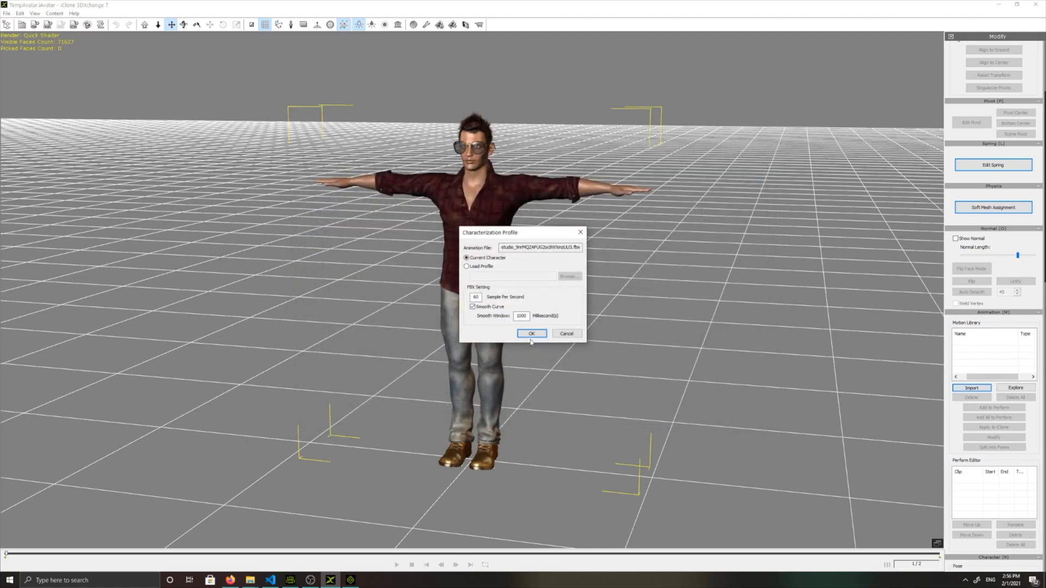
click(532, 333)
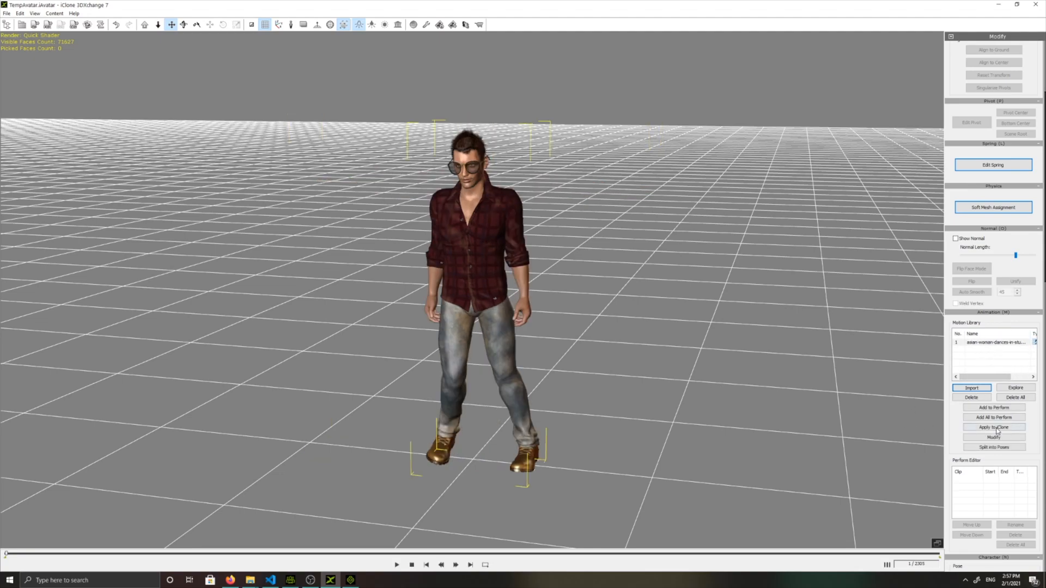
click(994, 427)
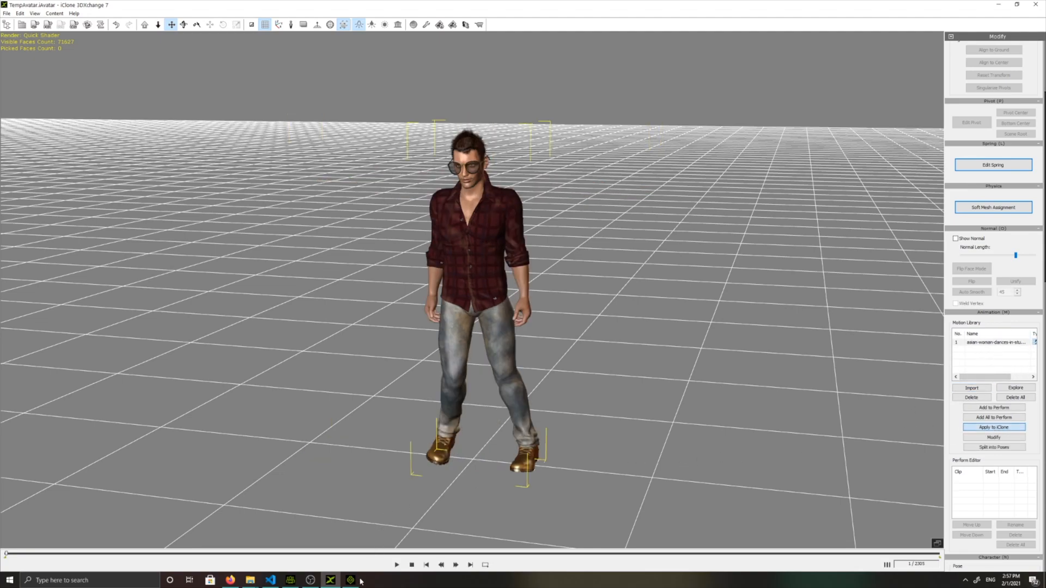